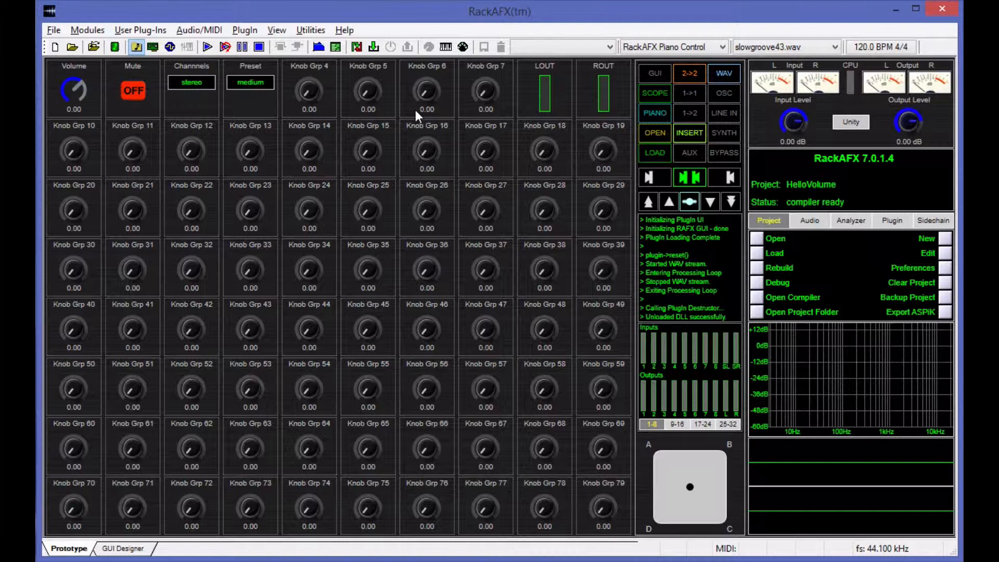
mouse_move(522, 82)
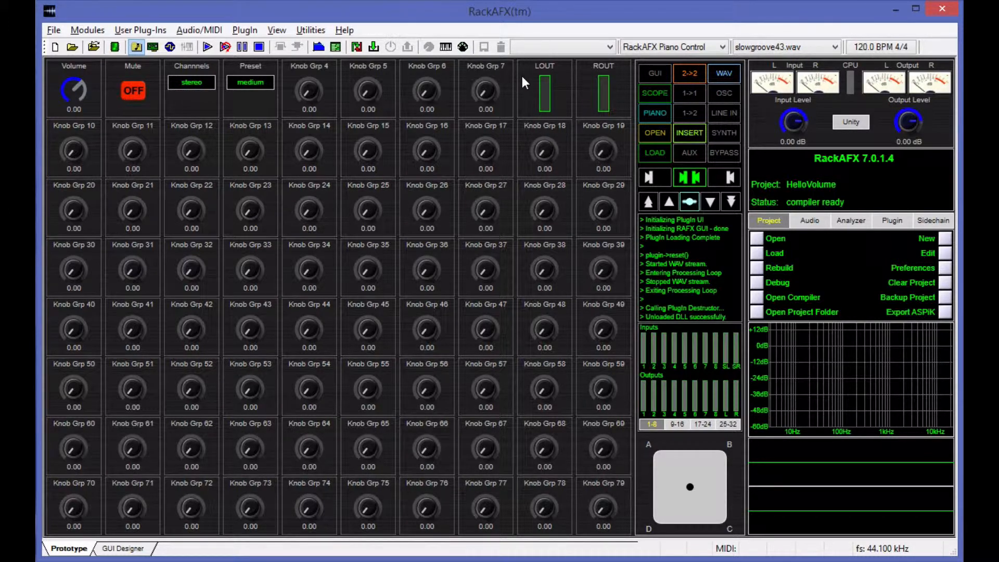
- Try the full preset, set the Preset back to medium, then bring up the ASPiK SDK docs
left_click(191, 82)
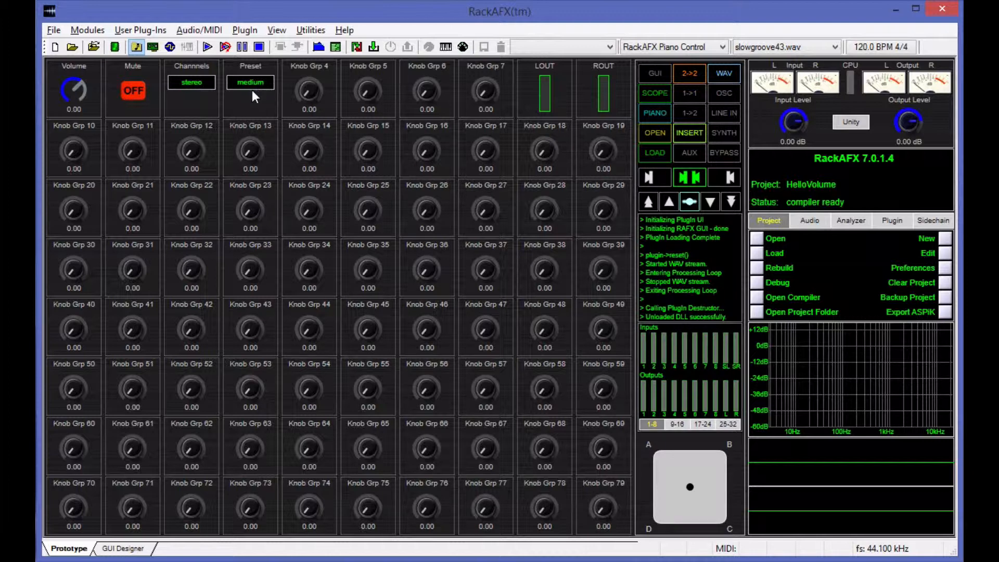
mouse_move(324, 88)
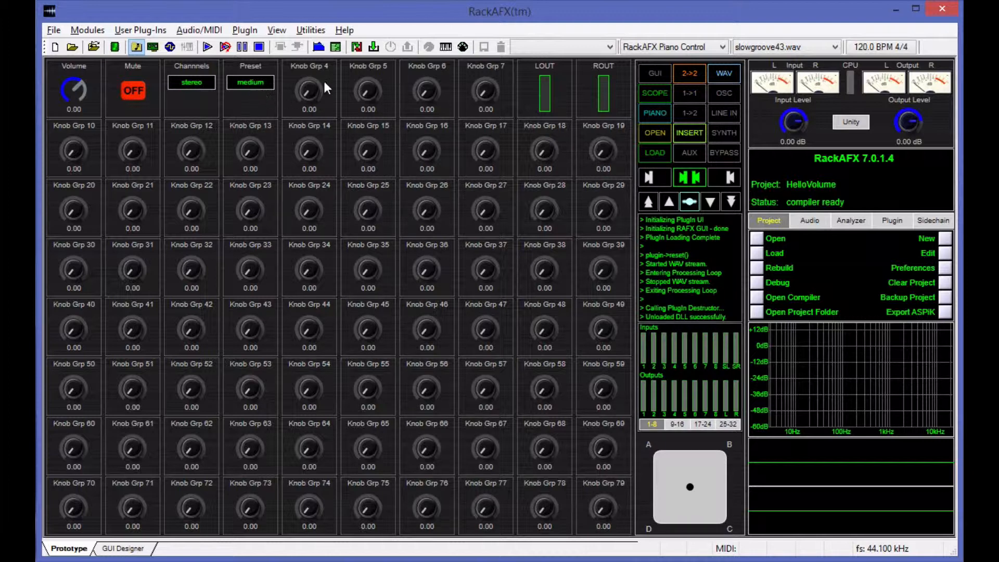
mouse_move(348, 94)
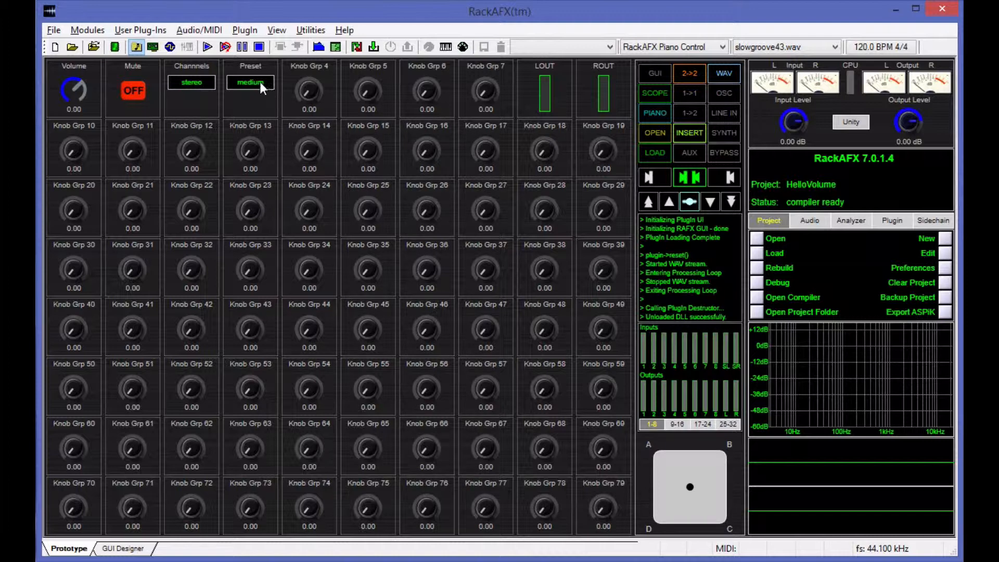
left_click(250, 83)
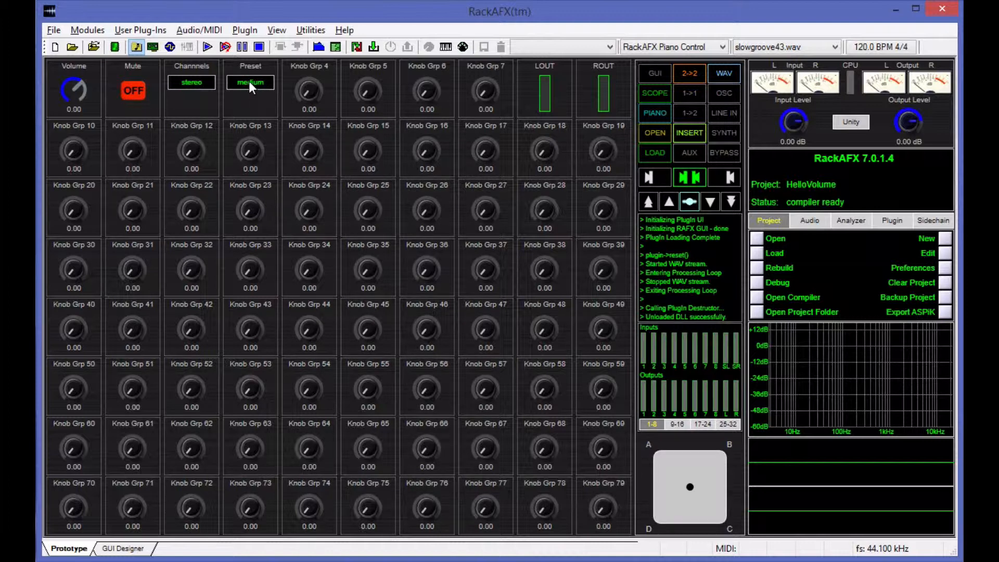
mouse_move(306, 82)
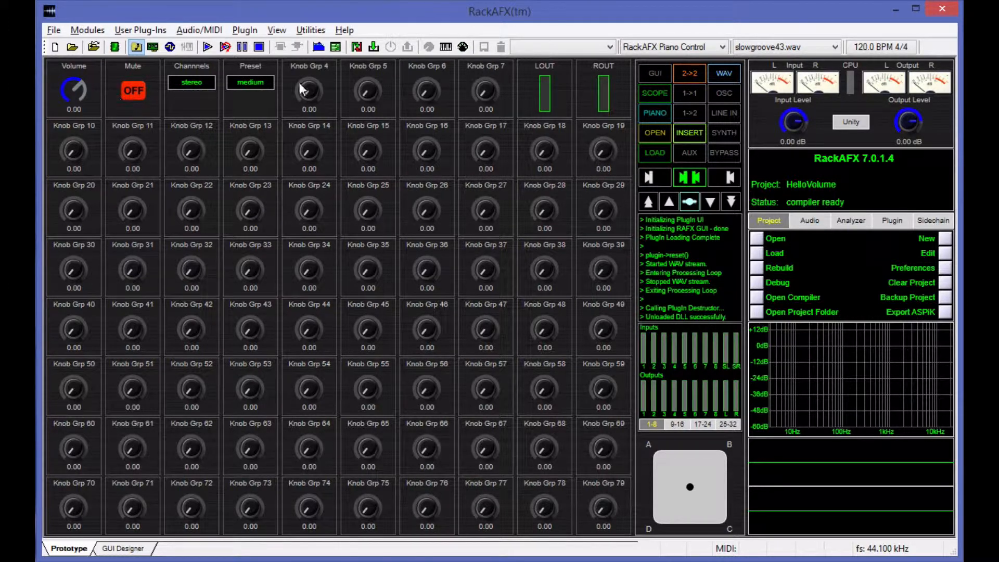
mouse_move(506, 99)
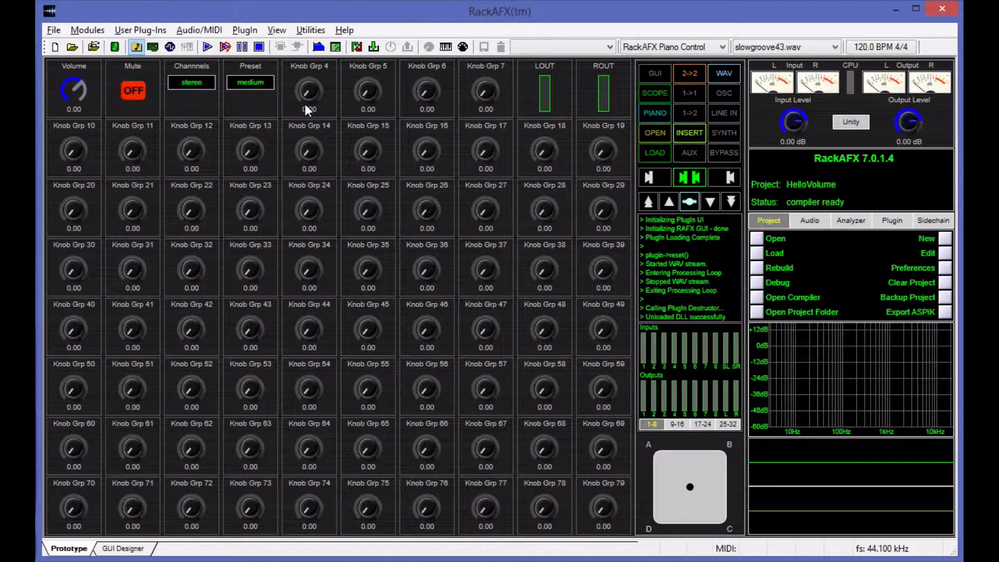
left_click(250, 82)
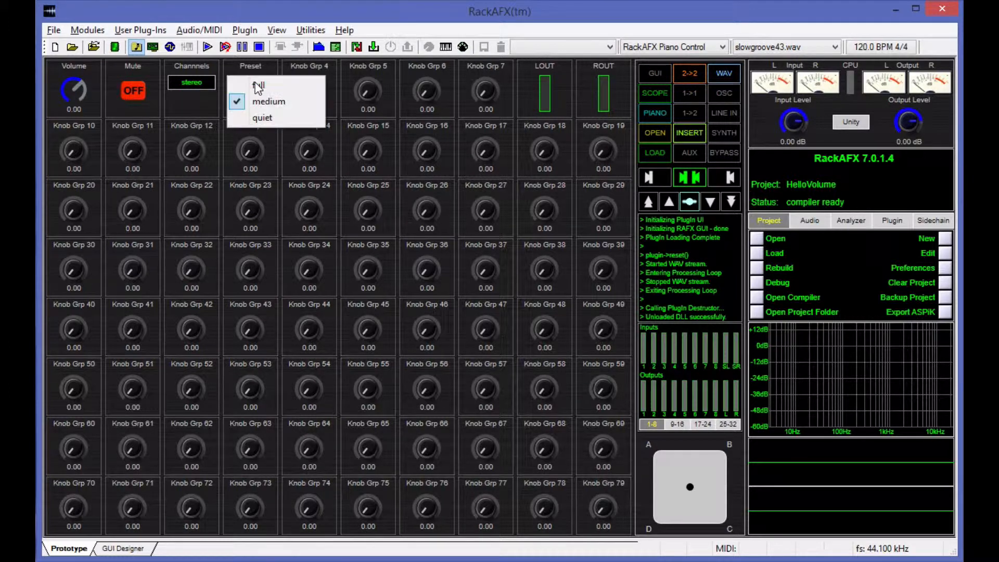
left_click(256, 85)
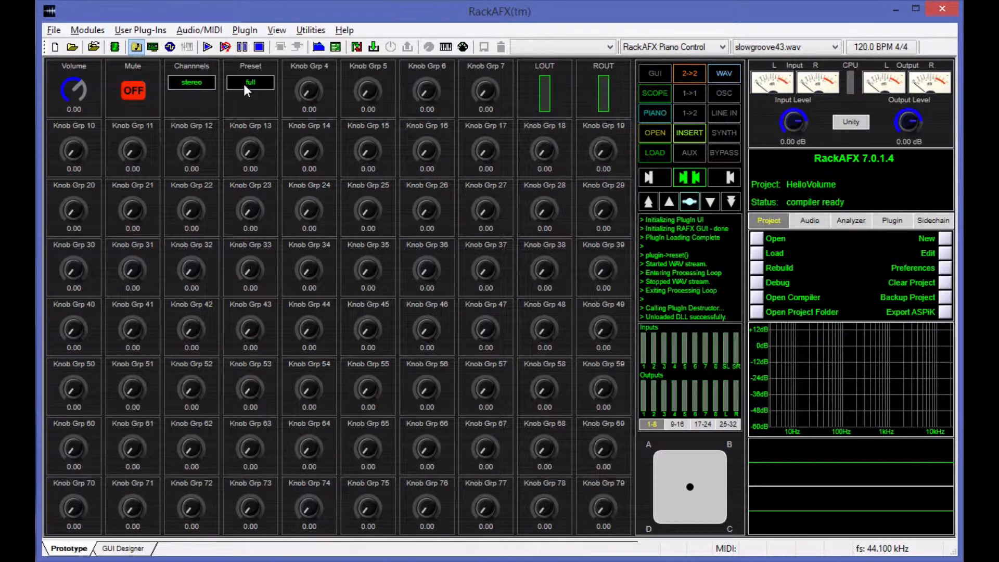
left_click(249, 82)
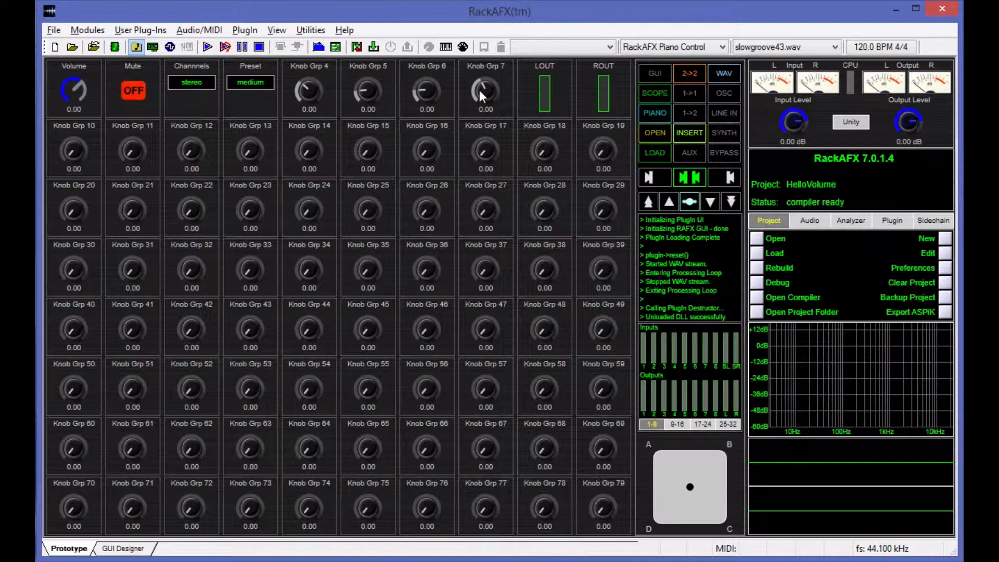
mouse_move(485, 97)
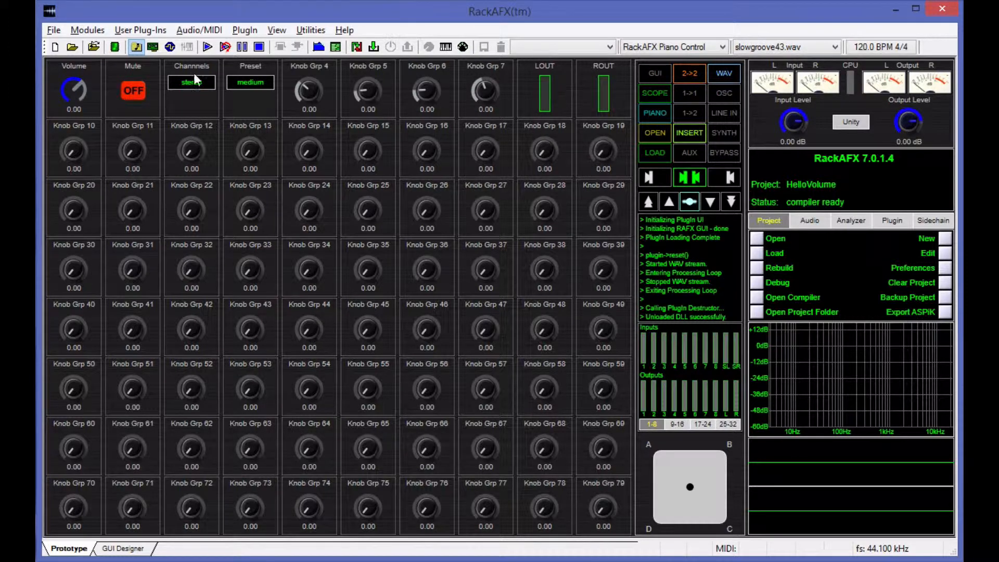
left_click(191, 82)
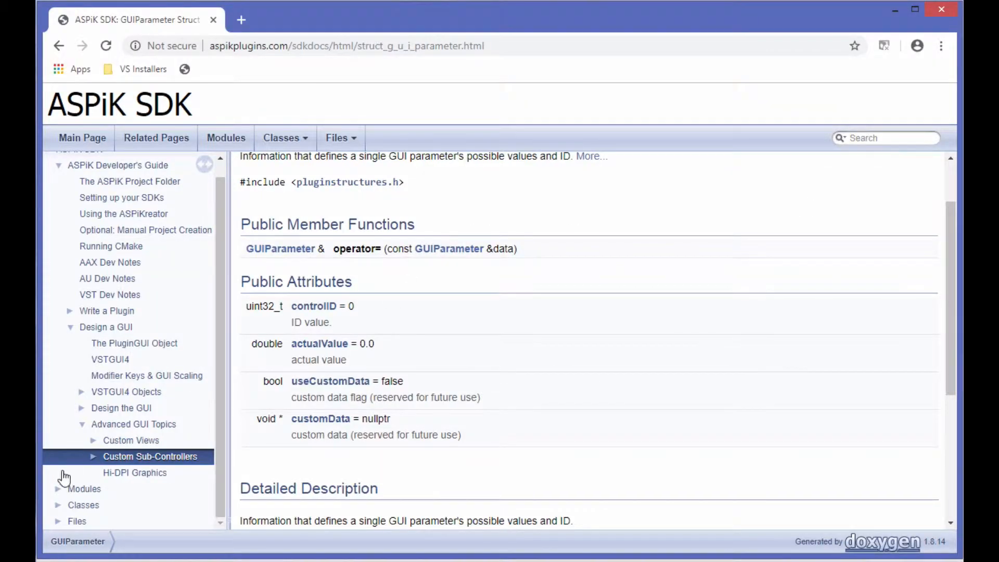
- Open the Custom Sub-Controllers page, scroll through its demo, and expand its subtopics in the tree
left_click(150, 456)
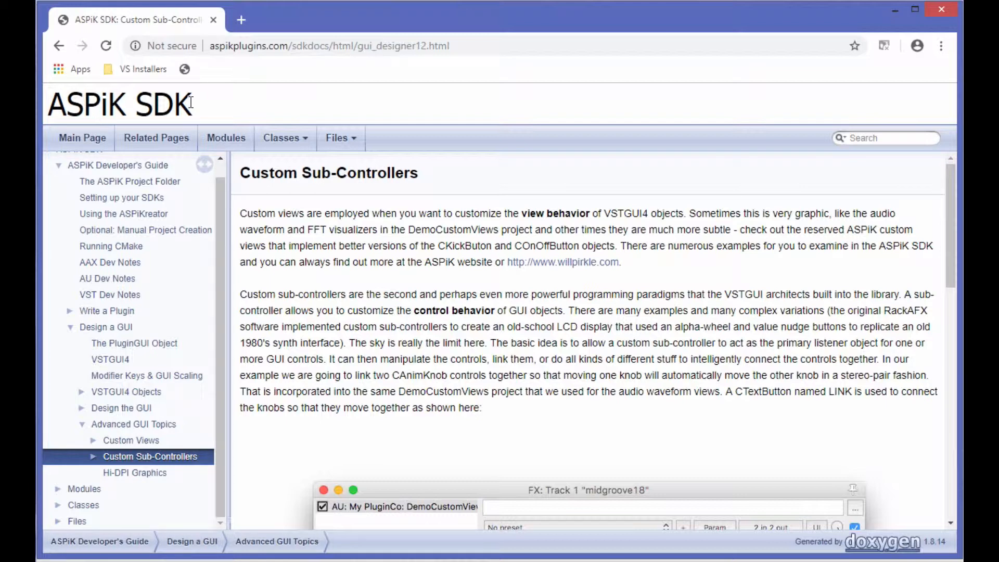
scroll("down", 3)
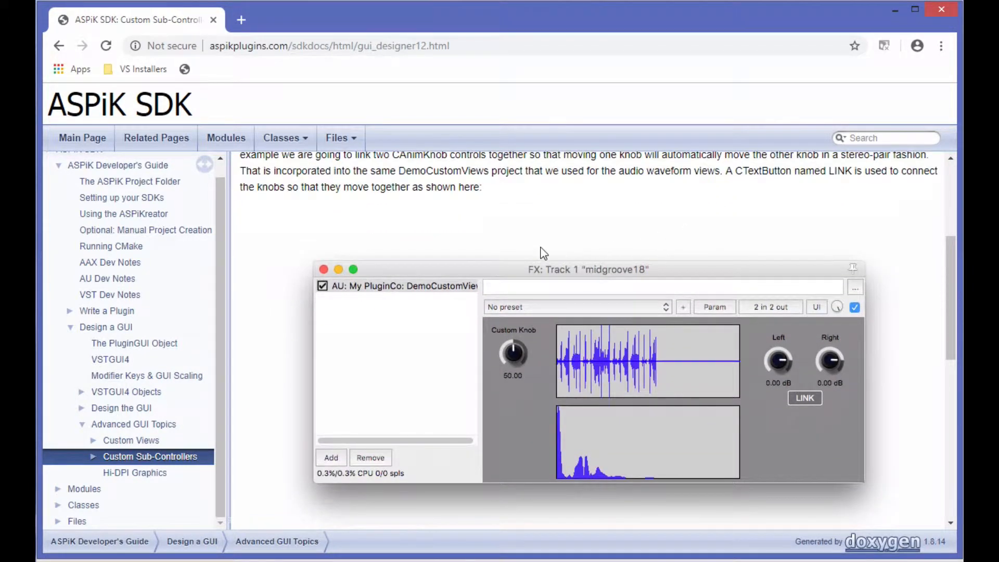
mouse_move(720, 299)
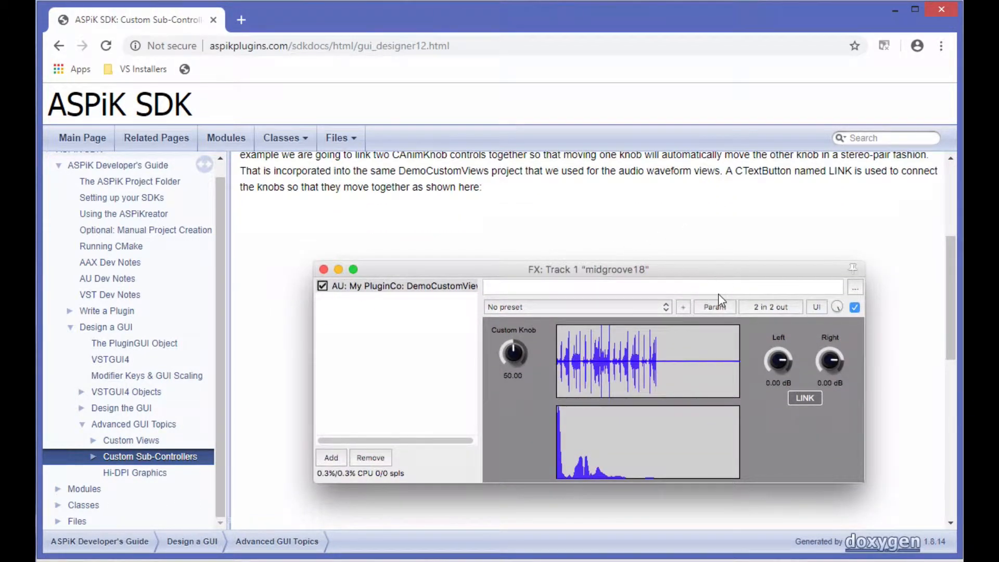
mouse_move(789, 264)
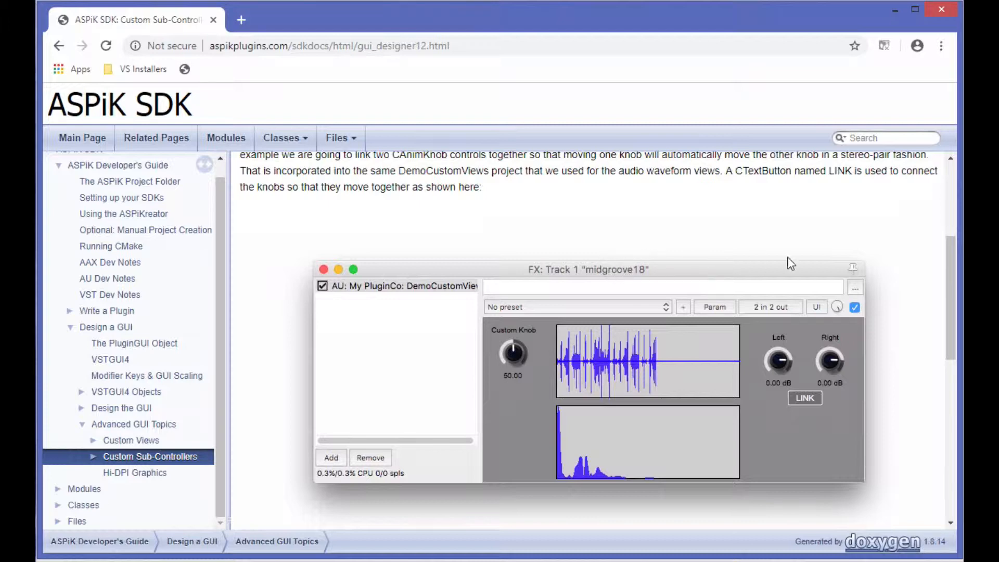
mouse_move(475, 268)
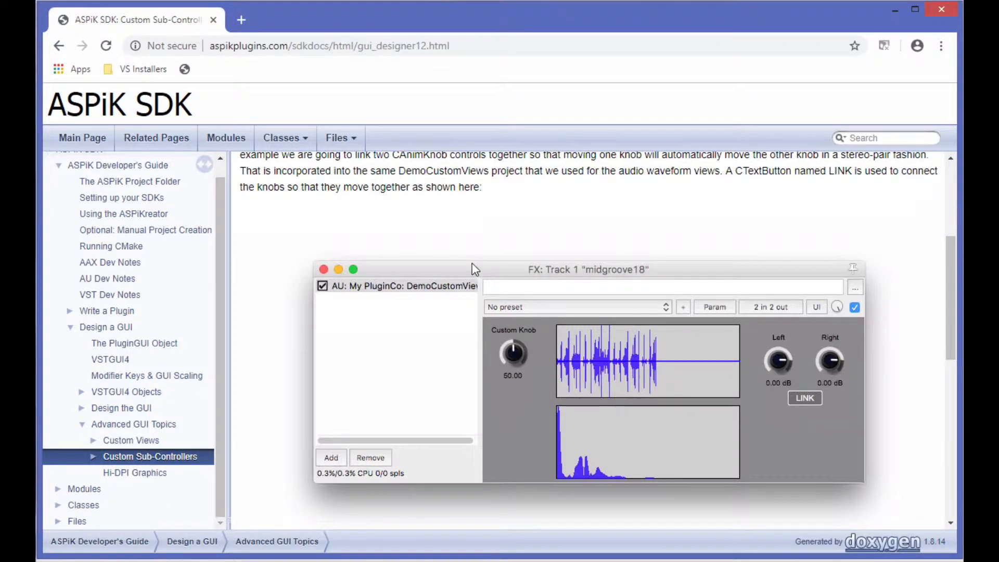
scroll("down", 3)
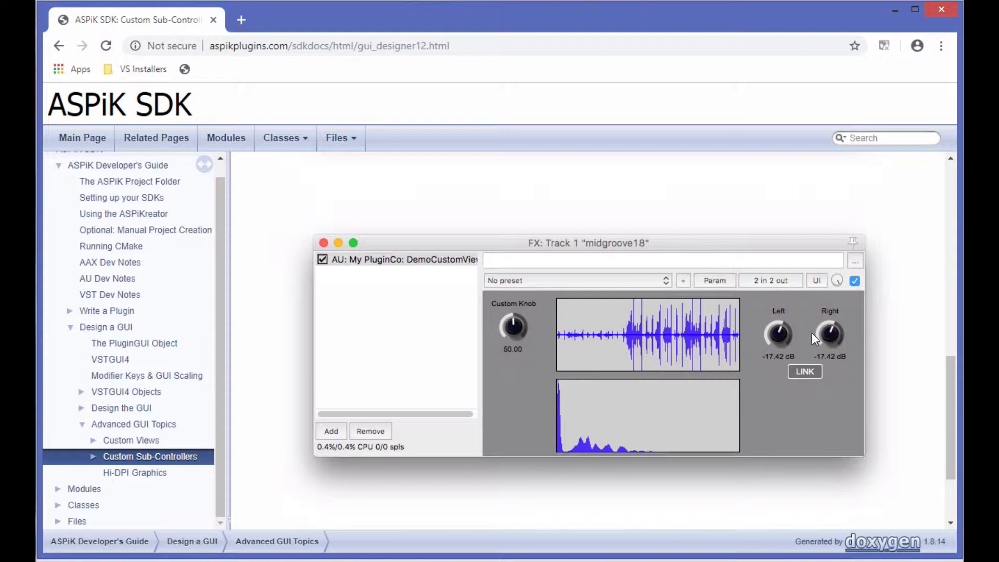
mouse_move(848, 304)
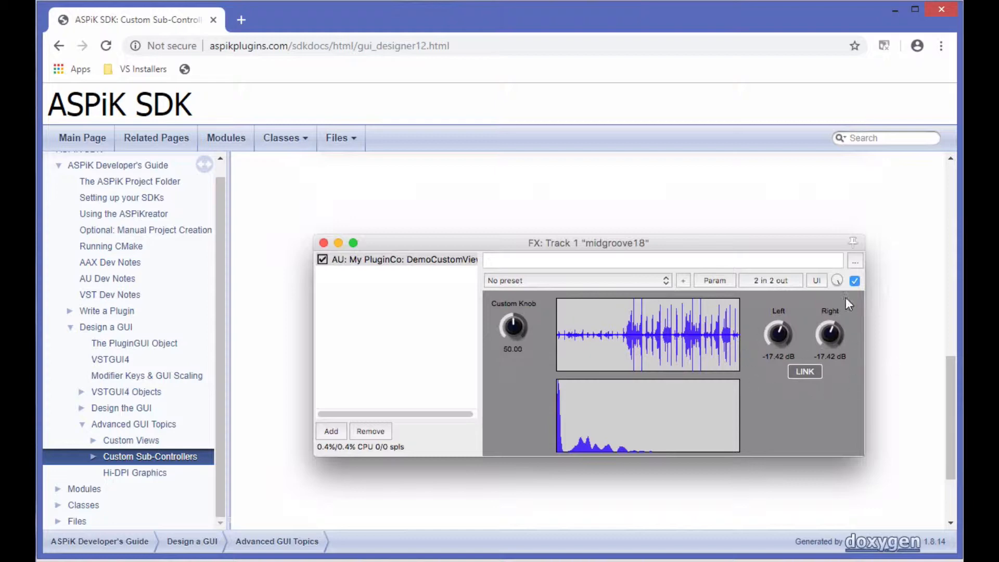
mouse_move(814, 417)
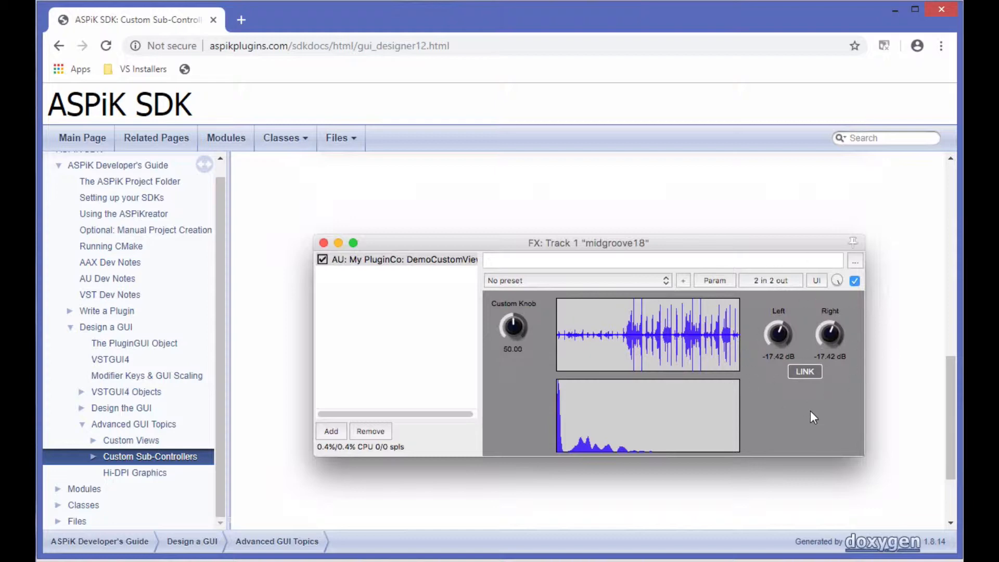
mouse_move(778, 365)
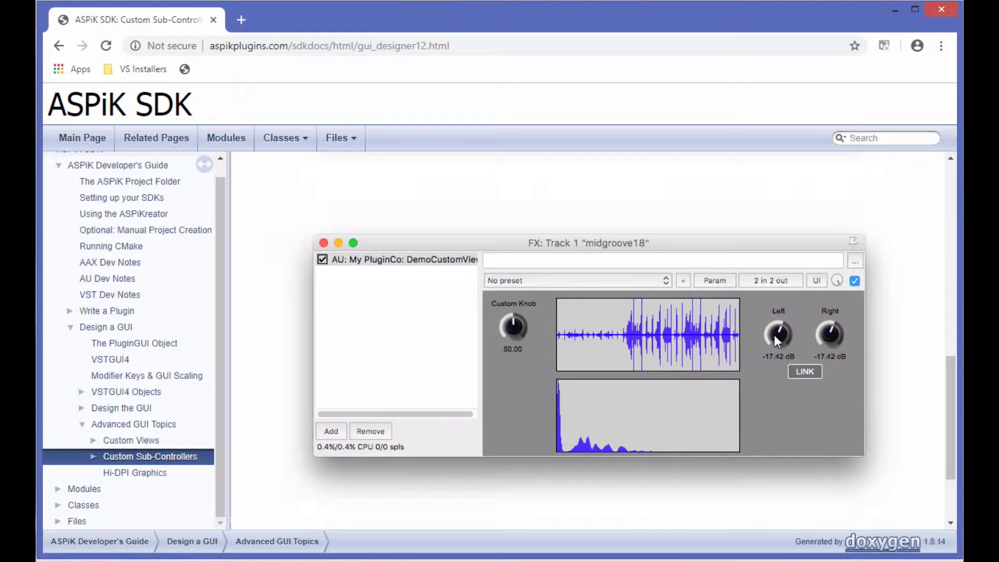
mouse_move(801, 335)
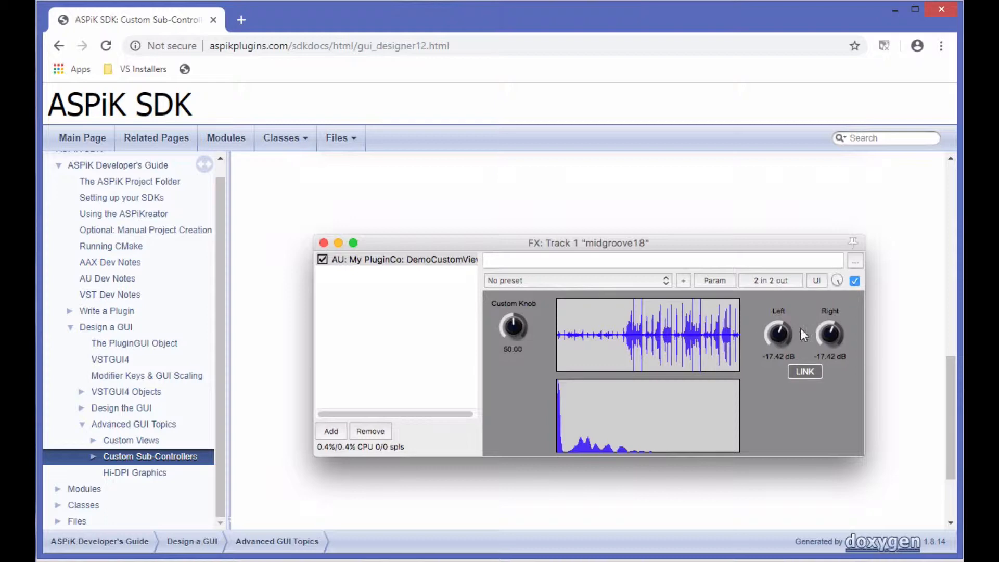
mouse_move(835, 346)
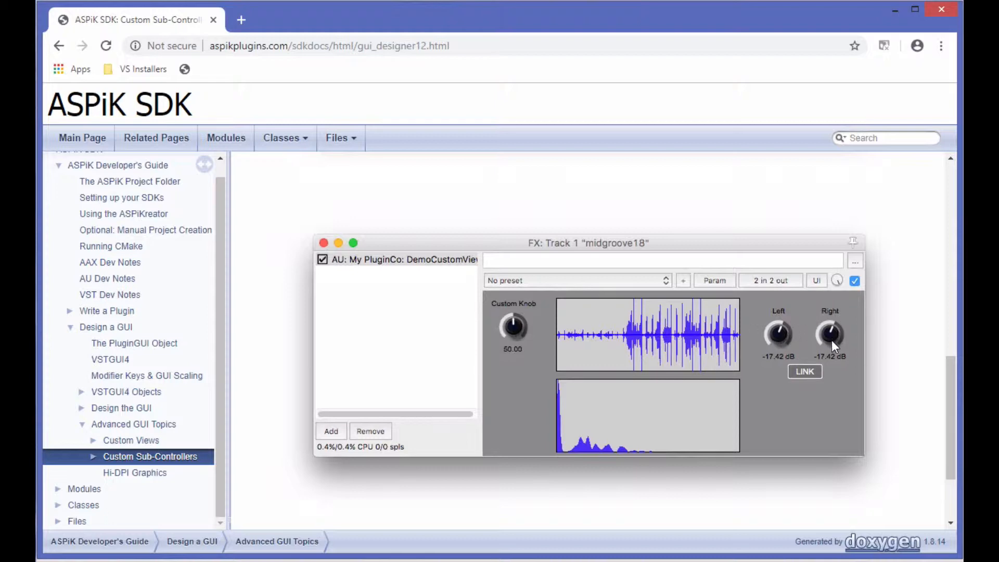
mouse_move(819, 339)
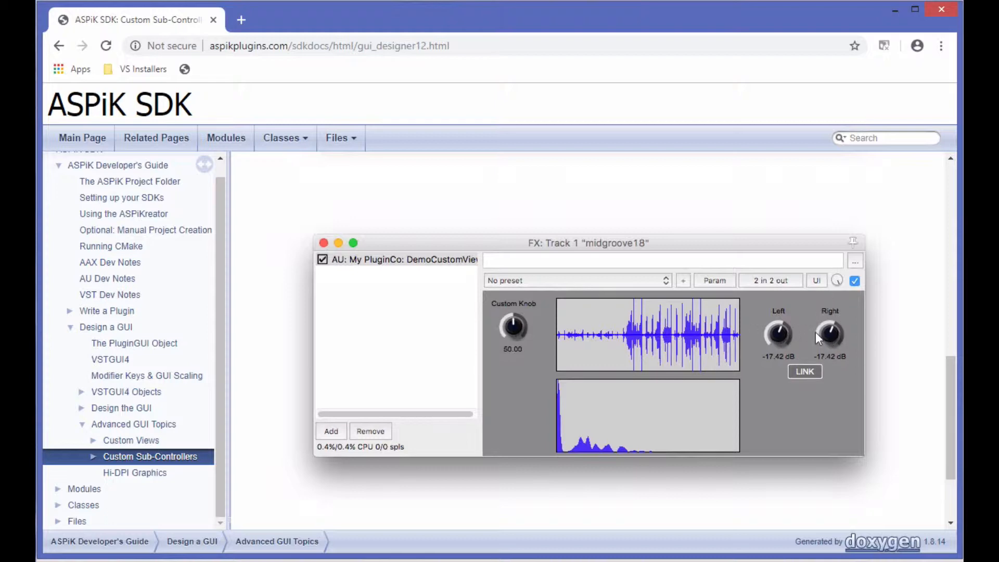
mouse_move(847, 349)
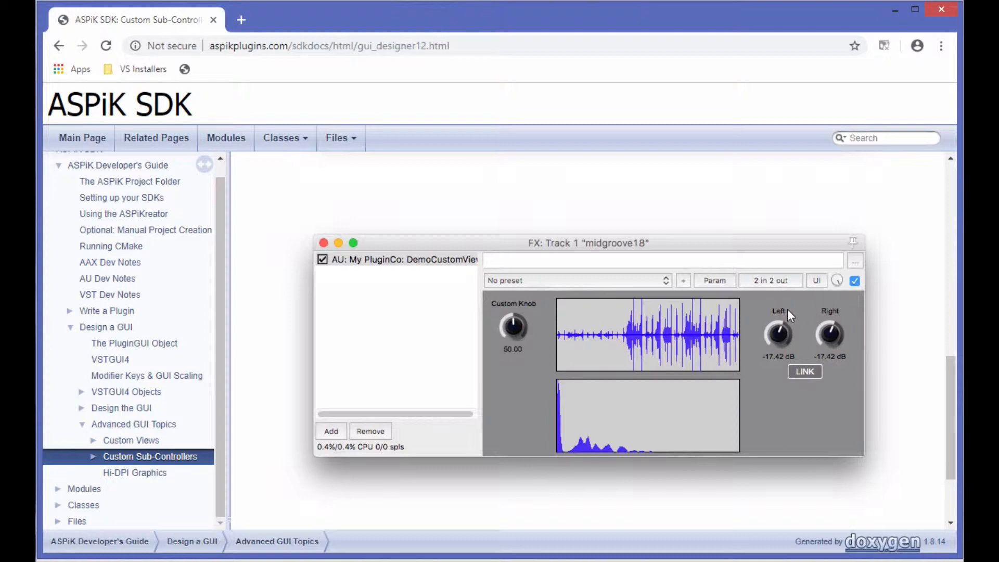
mouse_move(224, 457)
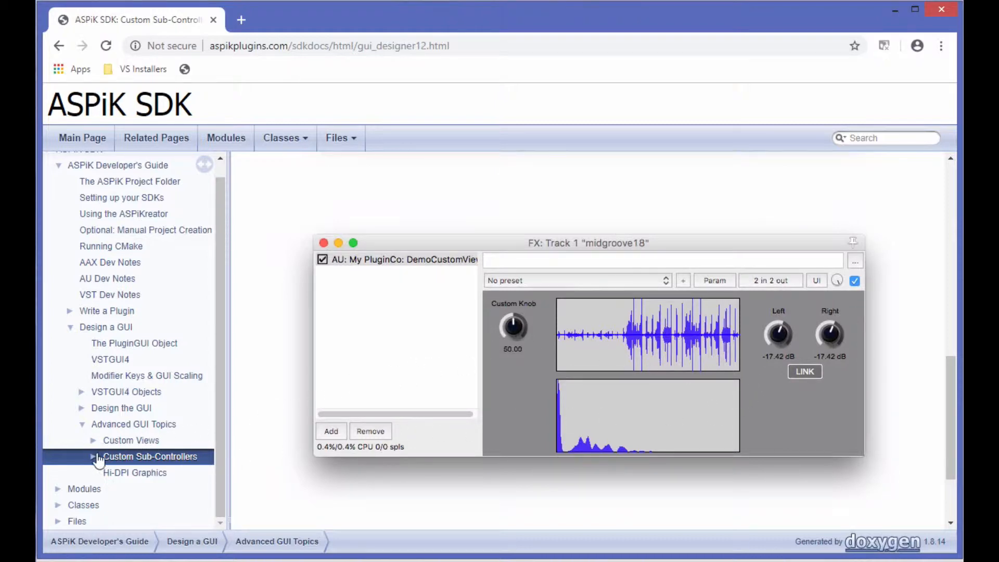
left_click(93, 456)
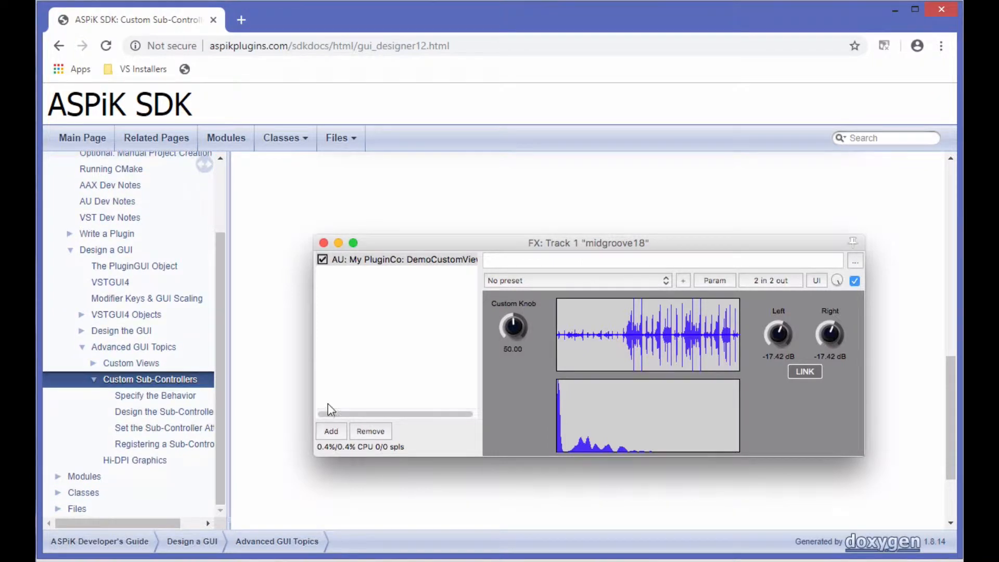
mouse_move(354, 413)
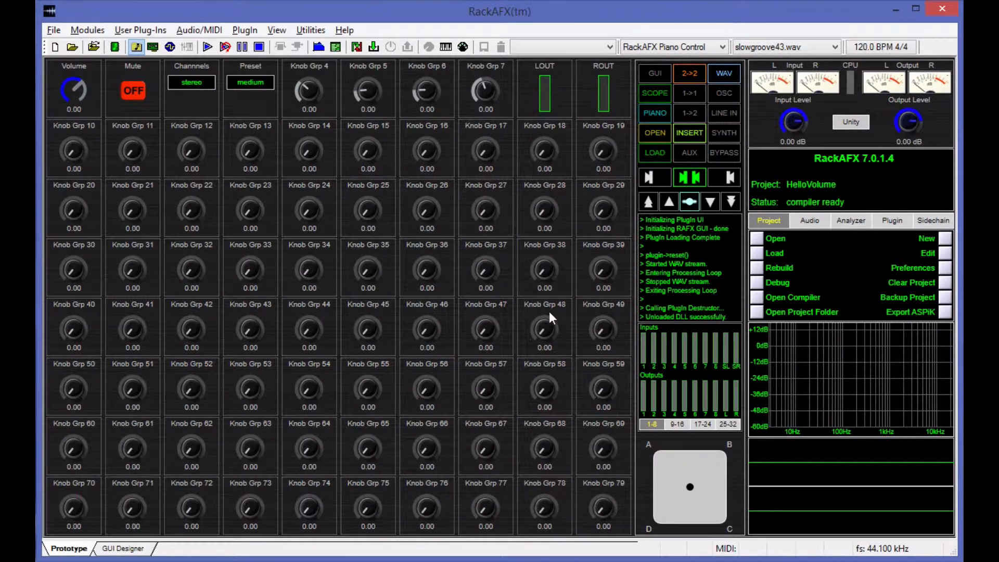
mouse_move(505, 325)
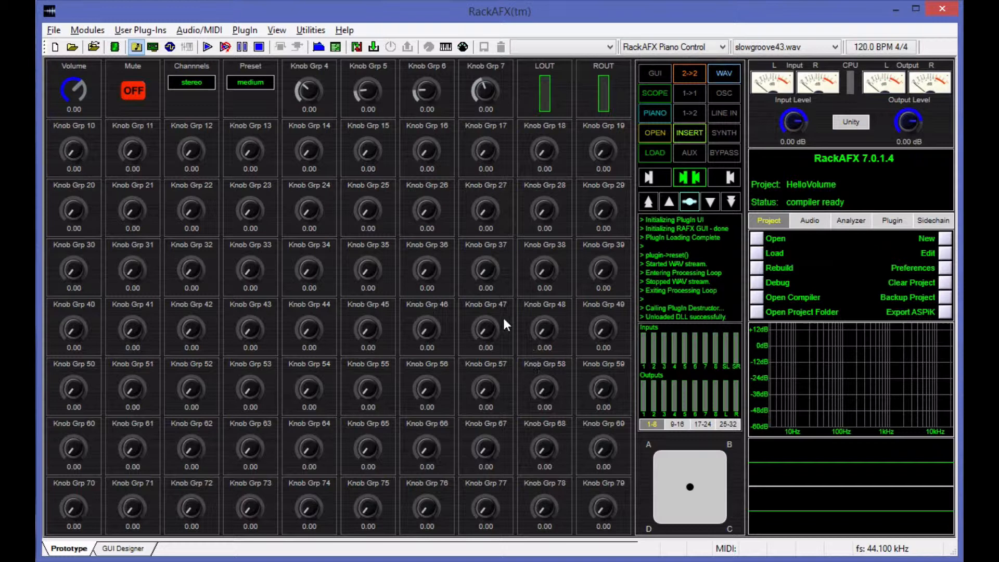
mouse_move(521, 334)
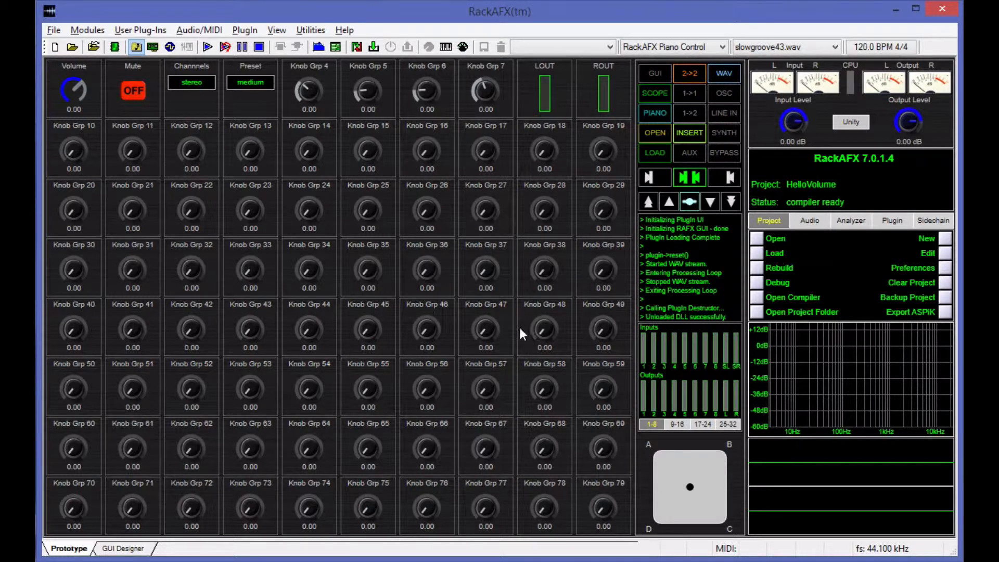
mouse_move(258, 106)
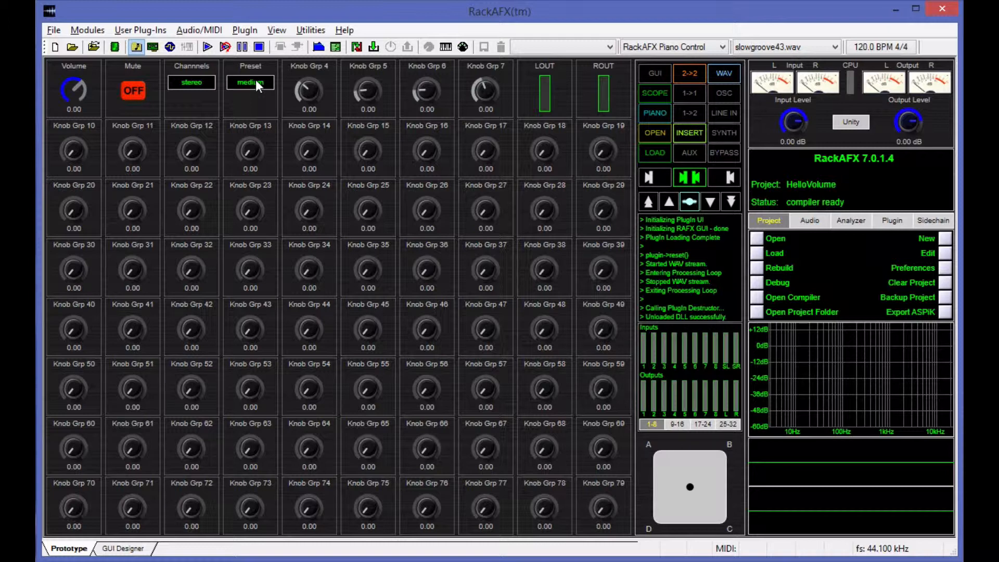
- Test a different Preset option on the HelloVolume plugin in RackAFX
left_click(250, 82)
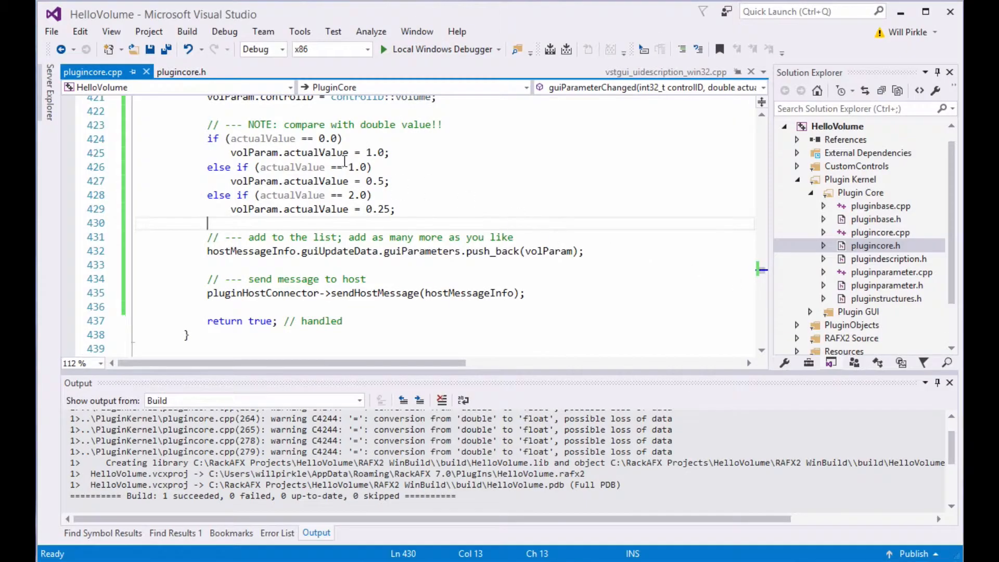
- Select full, medium and quiet in the plugincore.h enum, then scroll plugincore.cpp to guiParameterChanged
left_click(181, 71)
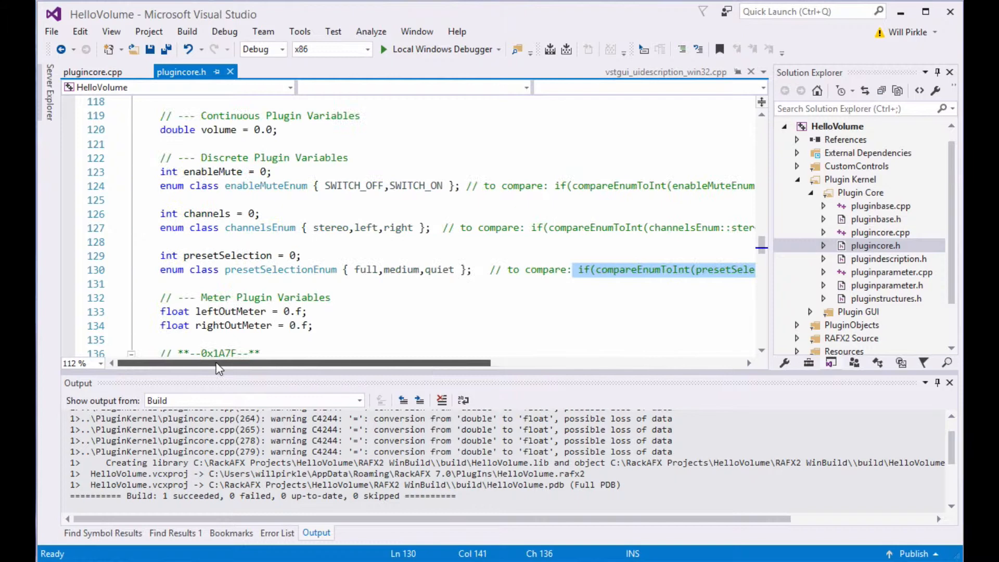
scroll("down", 3)
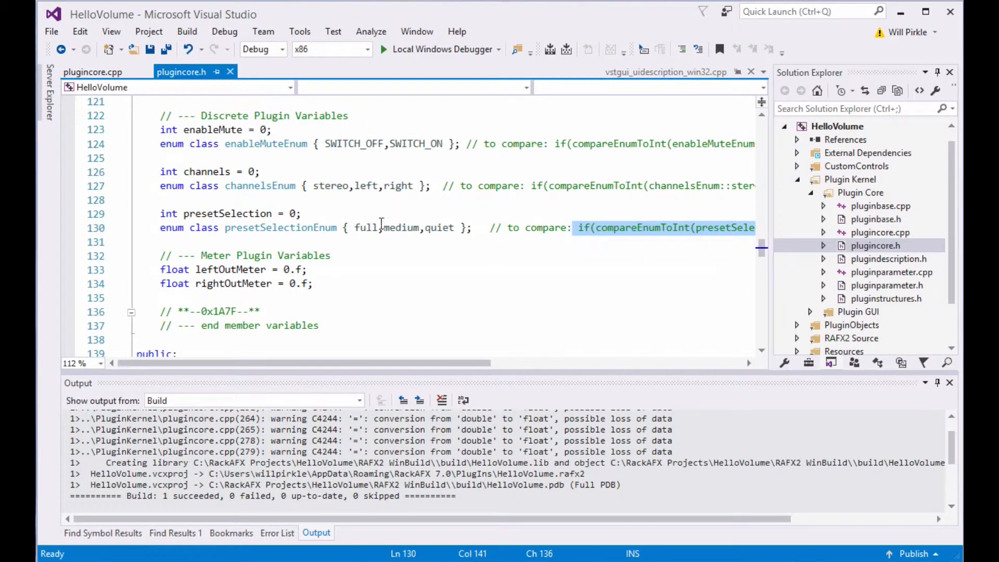
double_click(365, 227)
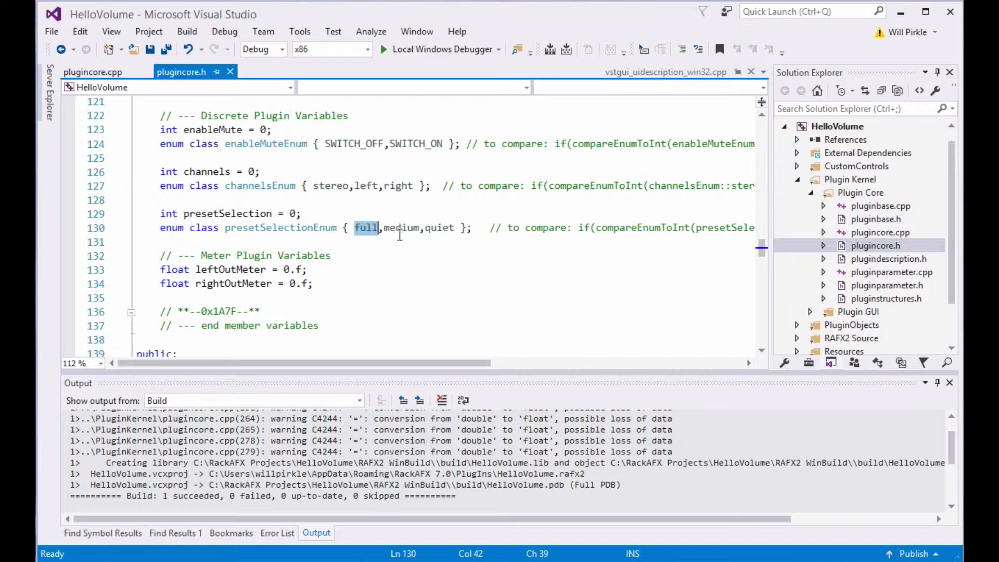
double_click(401, 227)
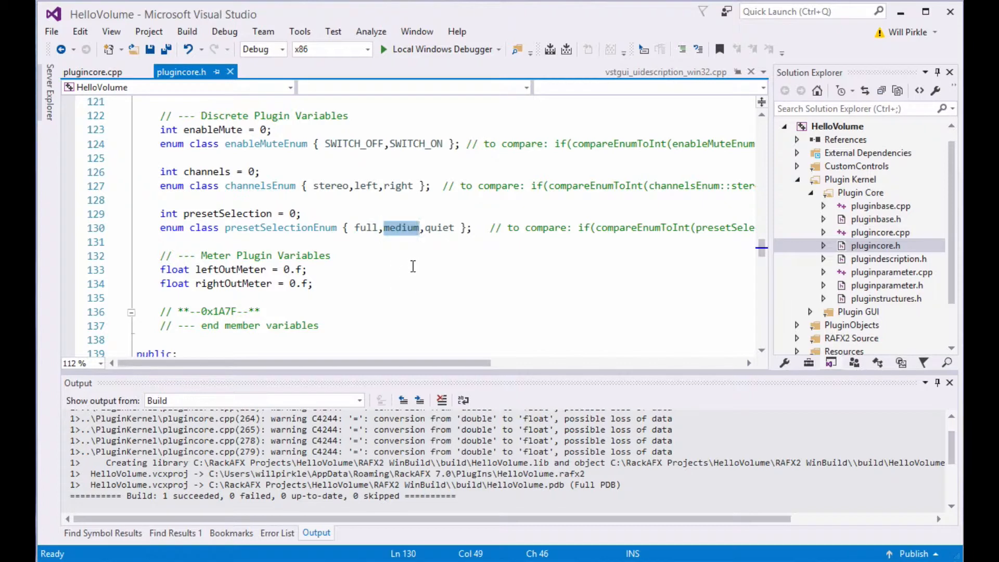
double_click(439, 228)
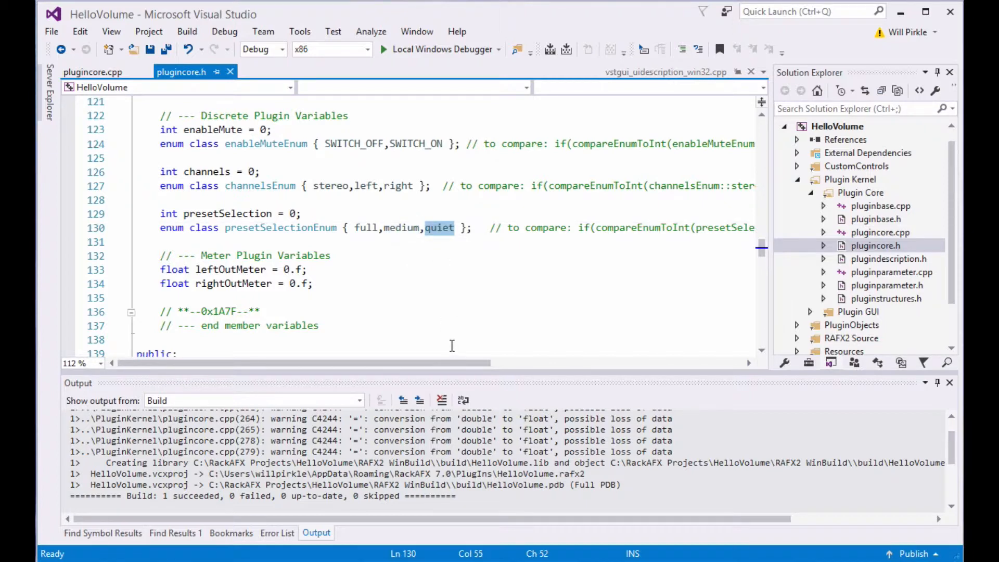
mouse_move(458, 294)
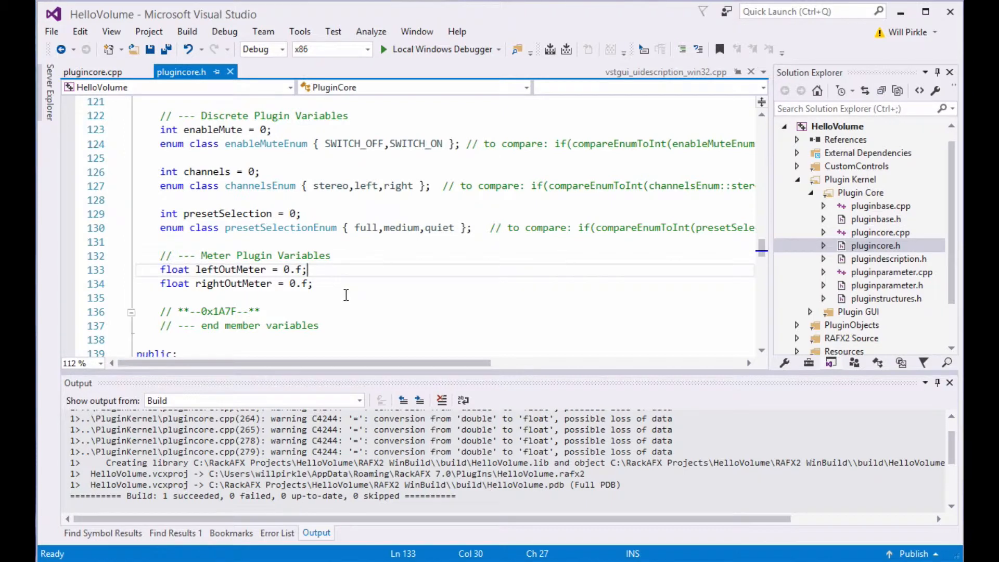
left_click(343, 283)
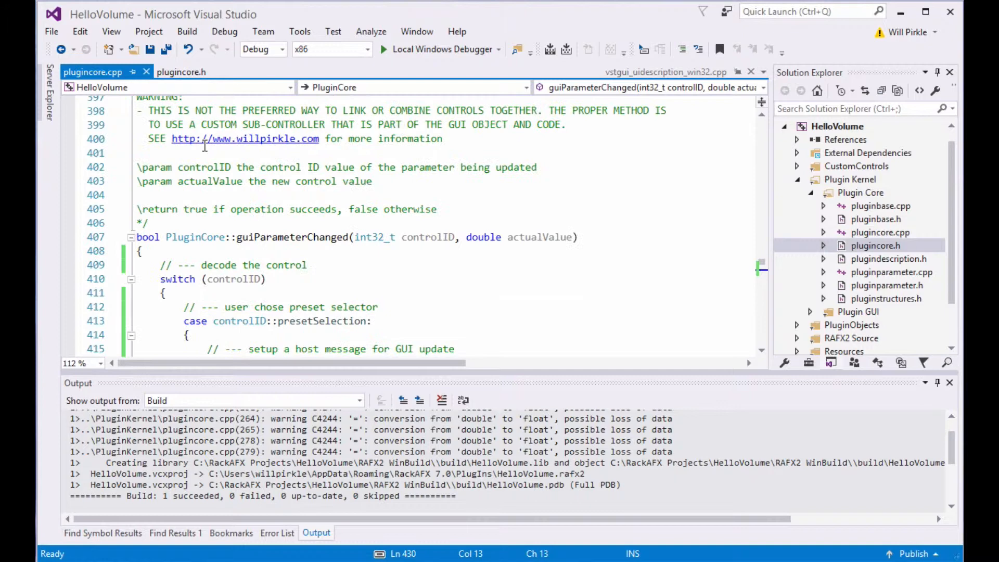
scroll("down", 3)
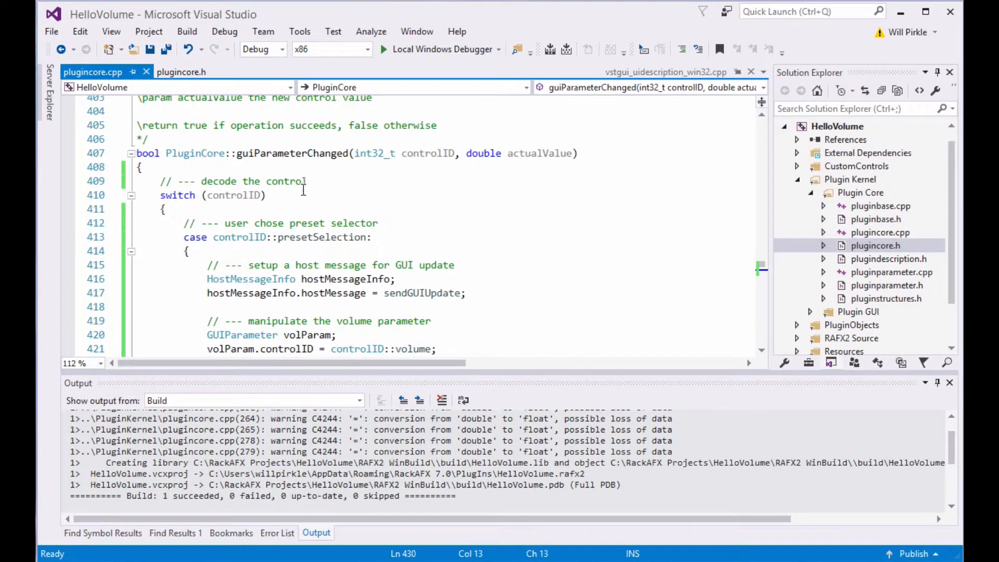
mouse_move(337, 187)
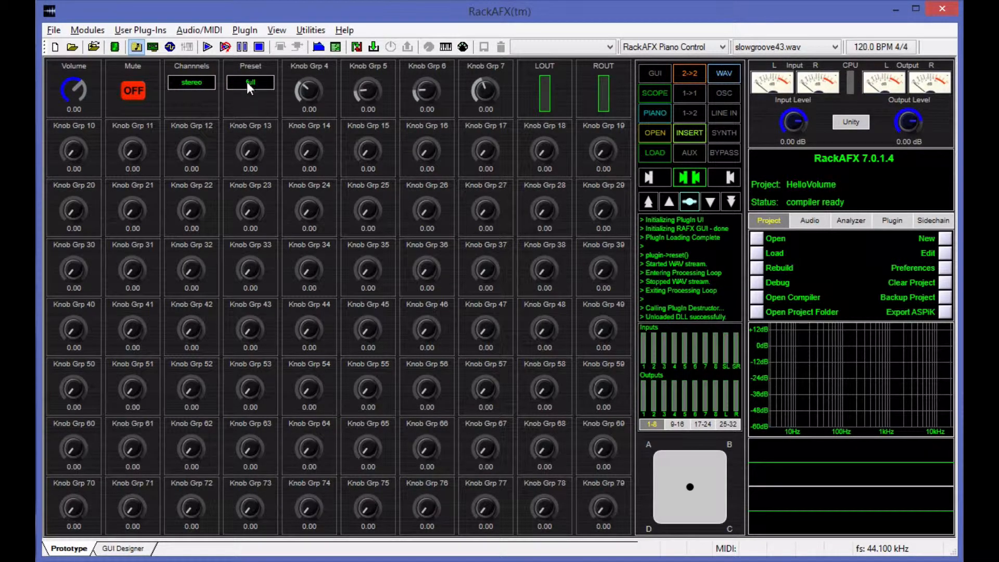
- Test another HelloVolume Preset option in RackAFX
left_click(250, 82)
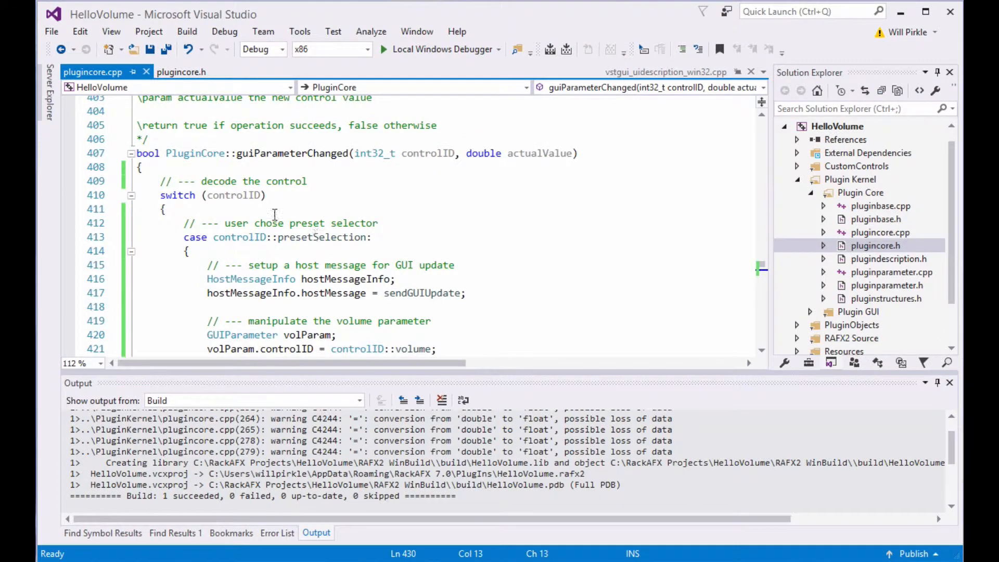
double_click(252, 153)
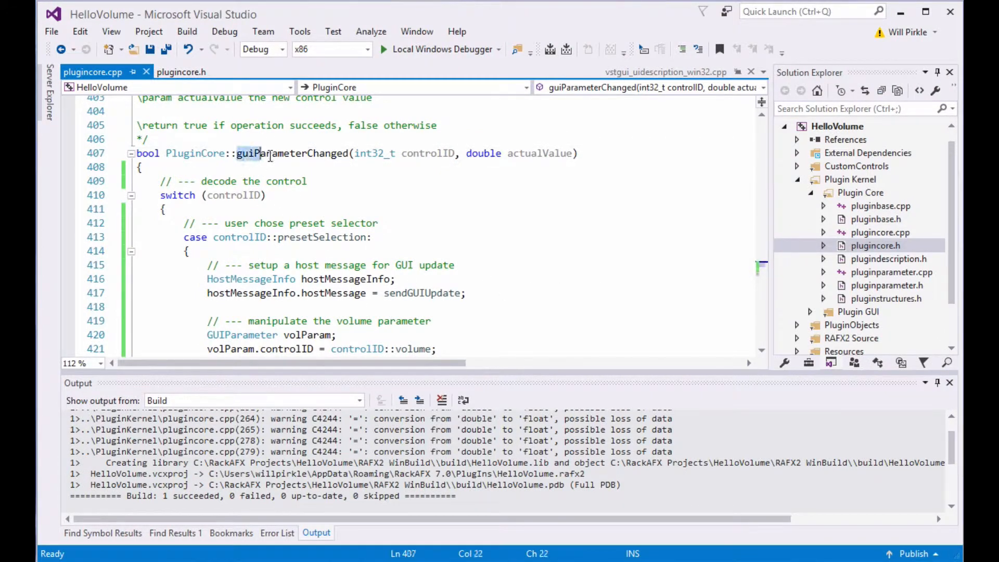
double_click(290, 153)
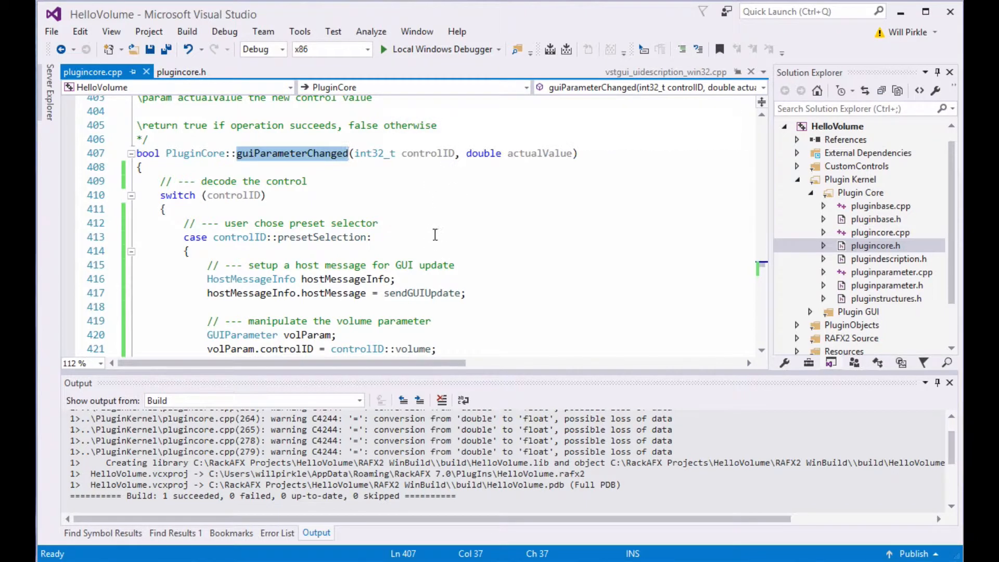
mouse_move(467, 258)
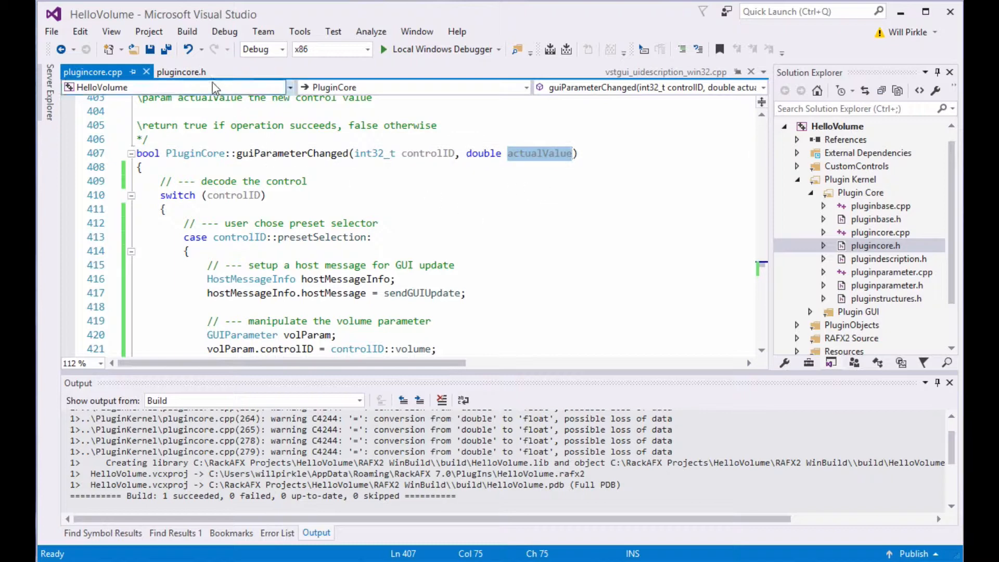
- Flip between plugincore.h and plugincore.cpp and select the volume variable declaration
left_click(182, 72)
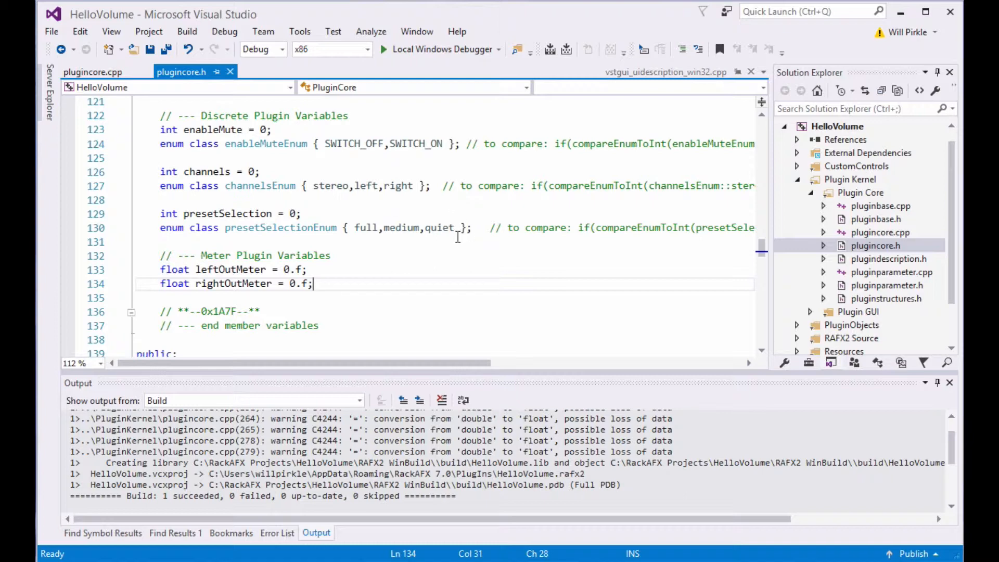
mouse_move(358, 228)
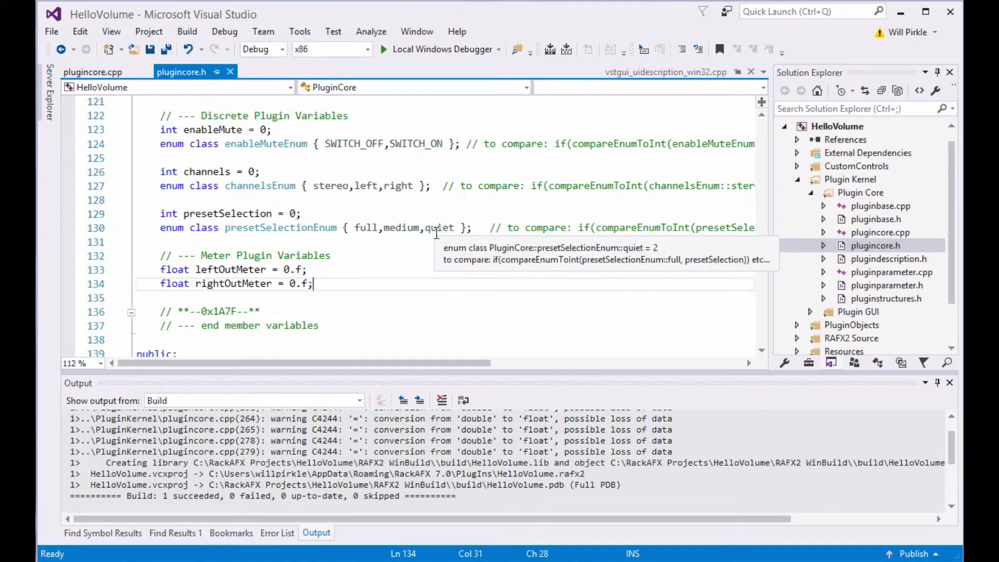
left_click(93, 71)
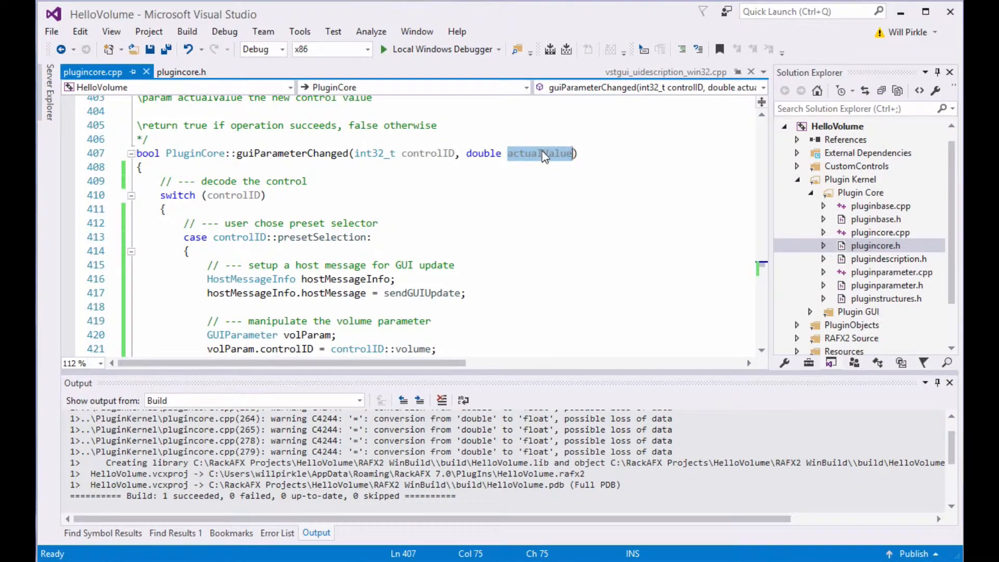
left_click(182, 72)
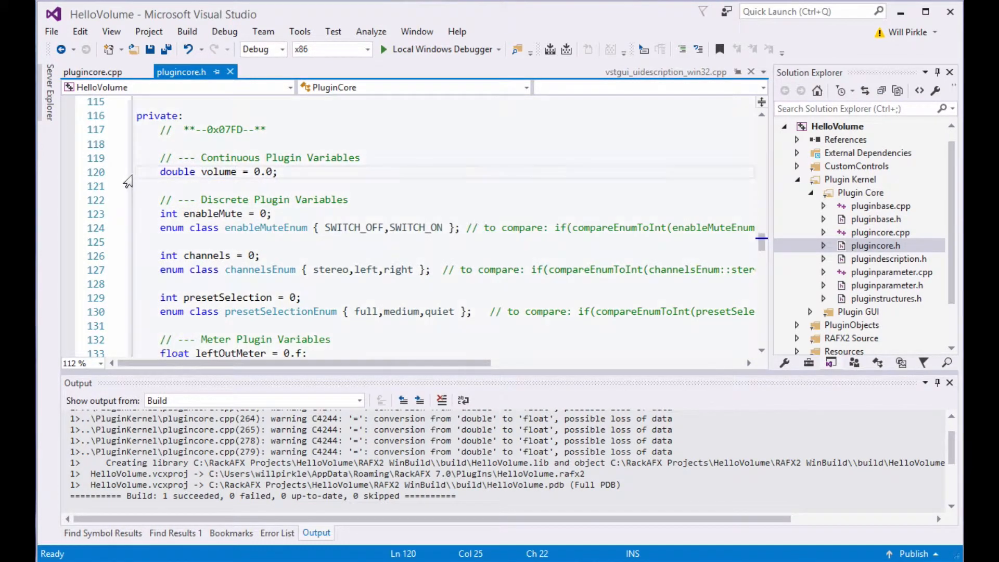
double_click(190, 171)
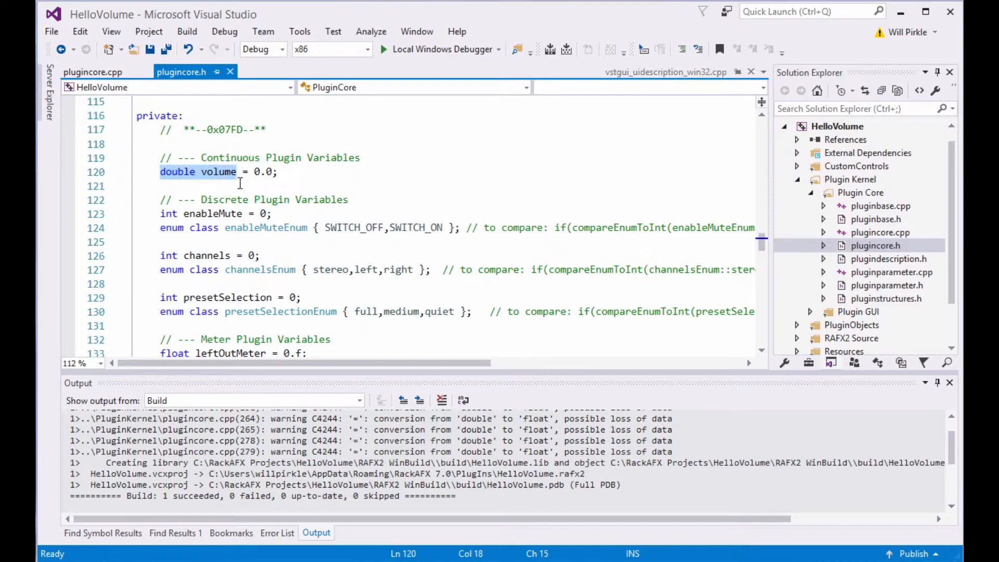
mouse_move(399, 312)
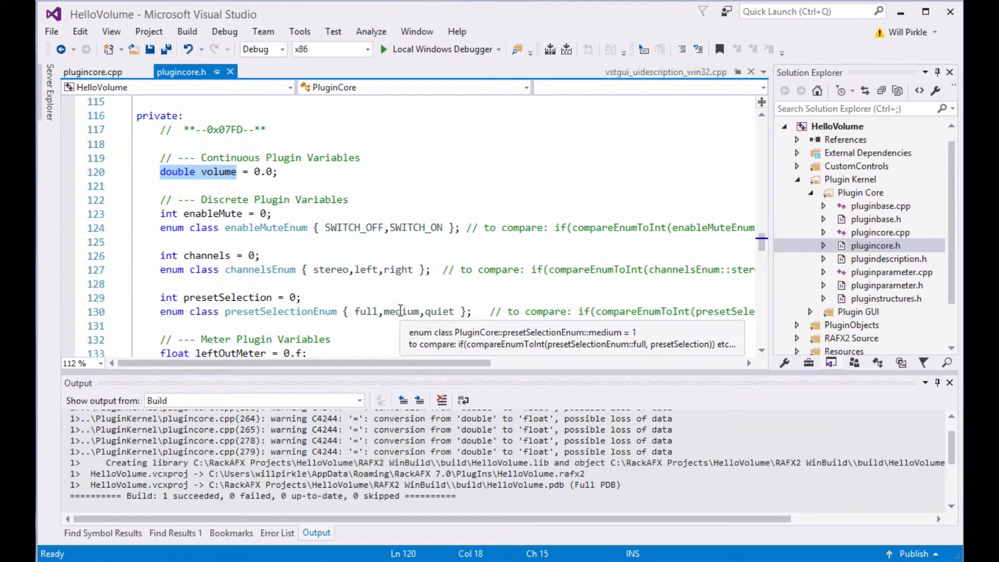
- Select the medium and quiet enum values, then switch to the ASPiK SDK documentation
double_click(401, 311)
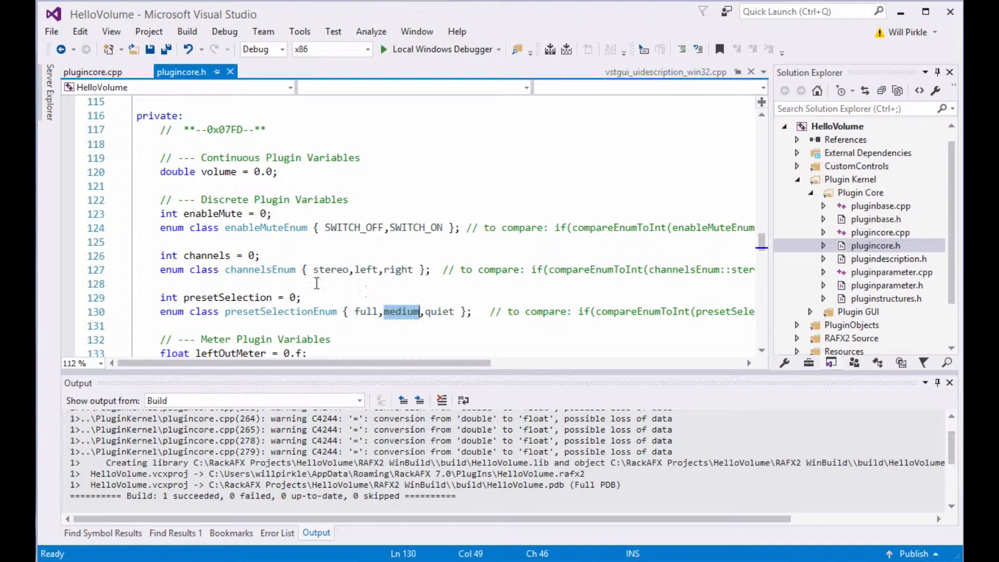
scroll("down", 3)
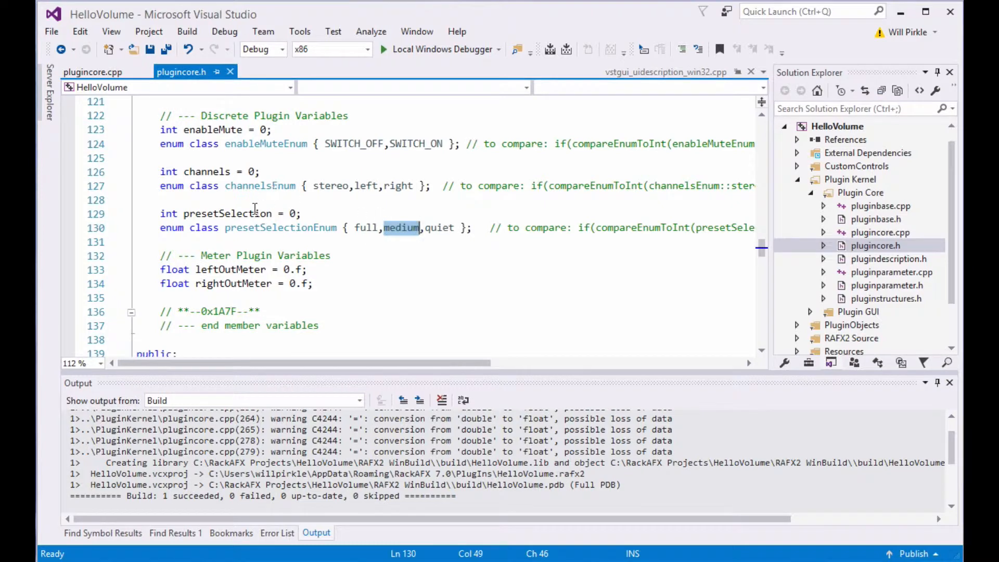
double_click(439, 227)
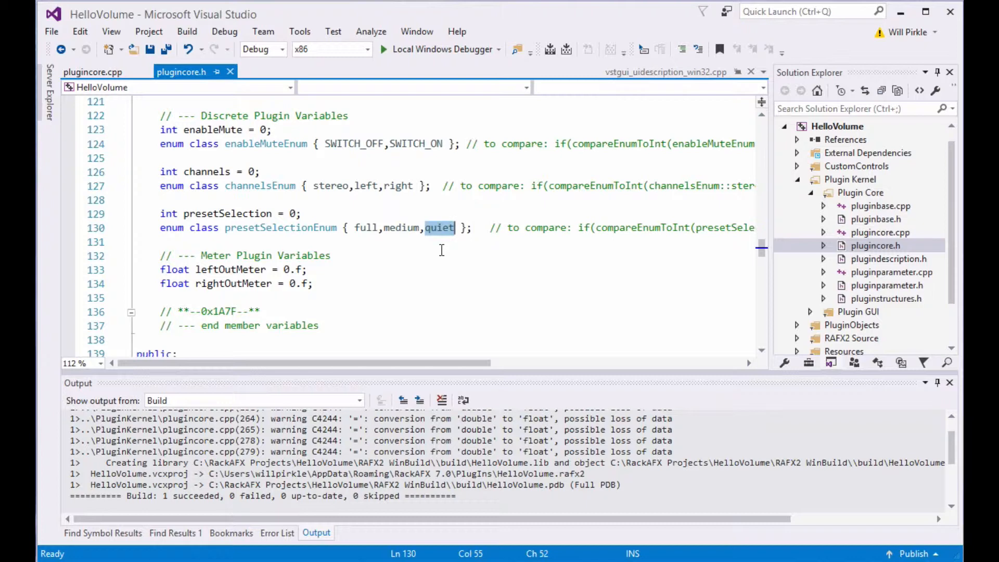
mouse_move(442, 262)
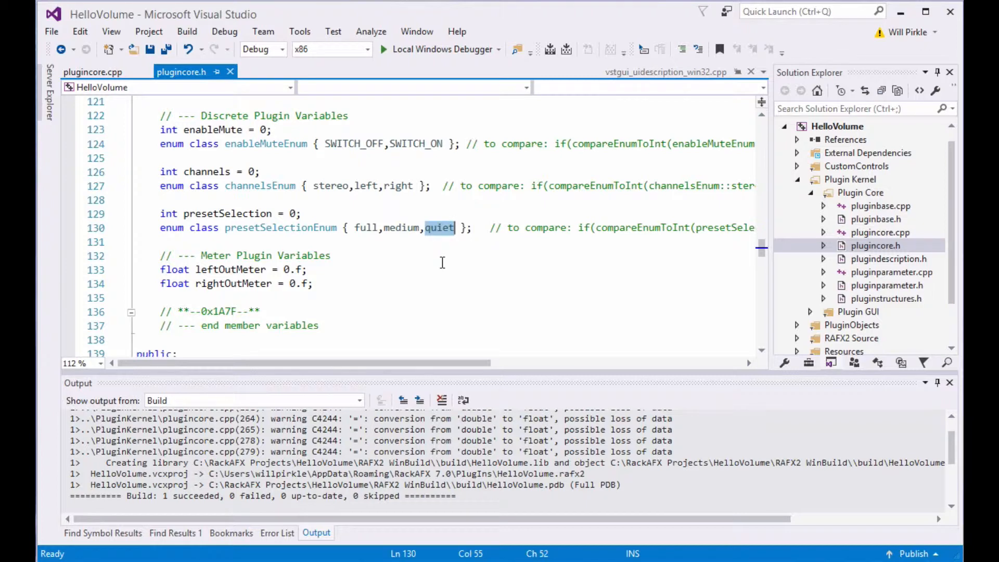
mouse_move(445, 263)
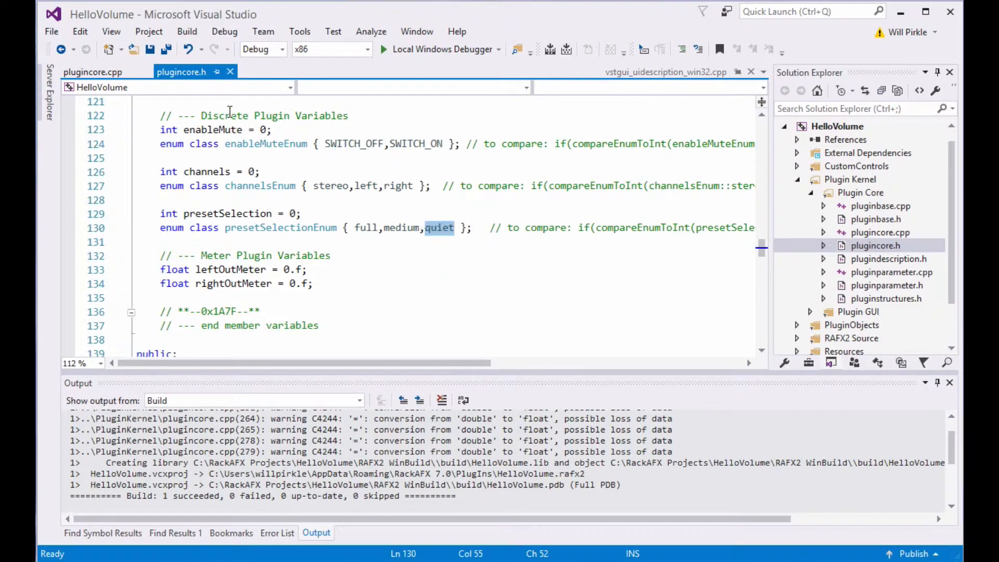
left_click(93, 71)
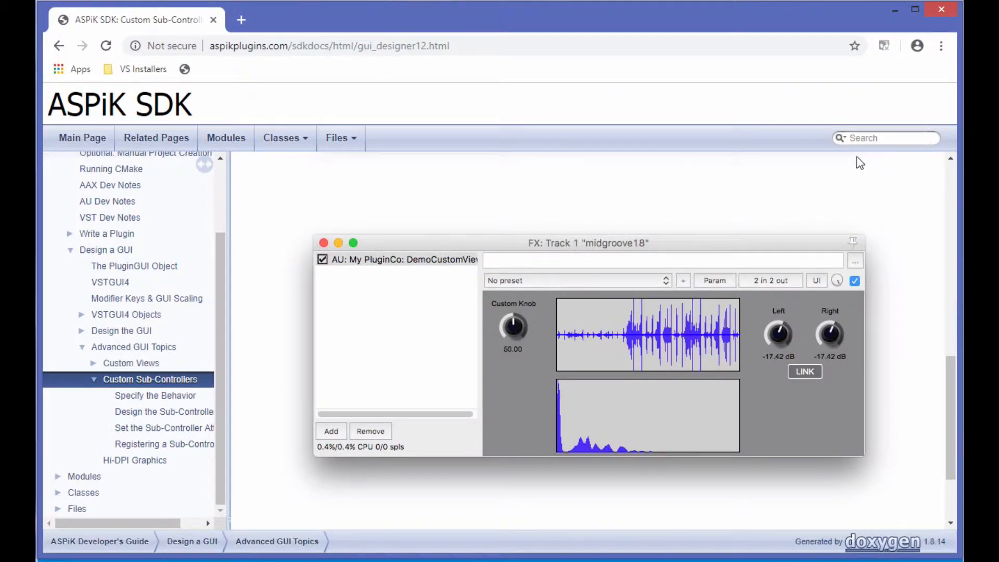
- Search the docs for 'GUI' and open the GUIParameter structure reference page
type("GUIParameter")
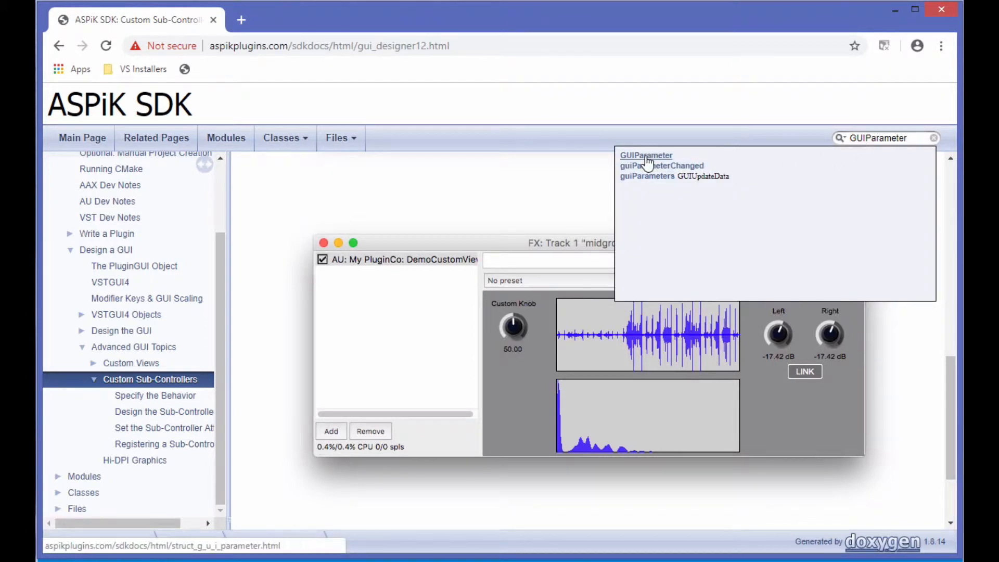
left_click(645, 155)
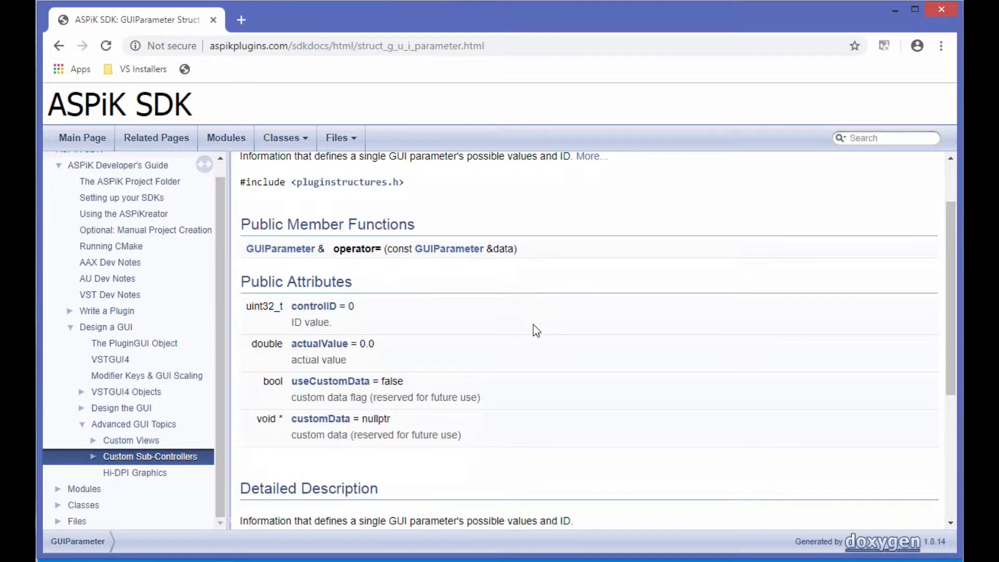
mouse_move(522, 391)
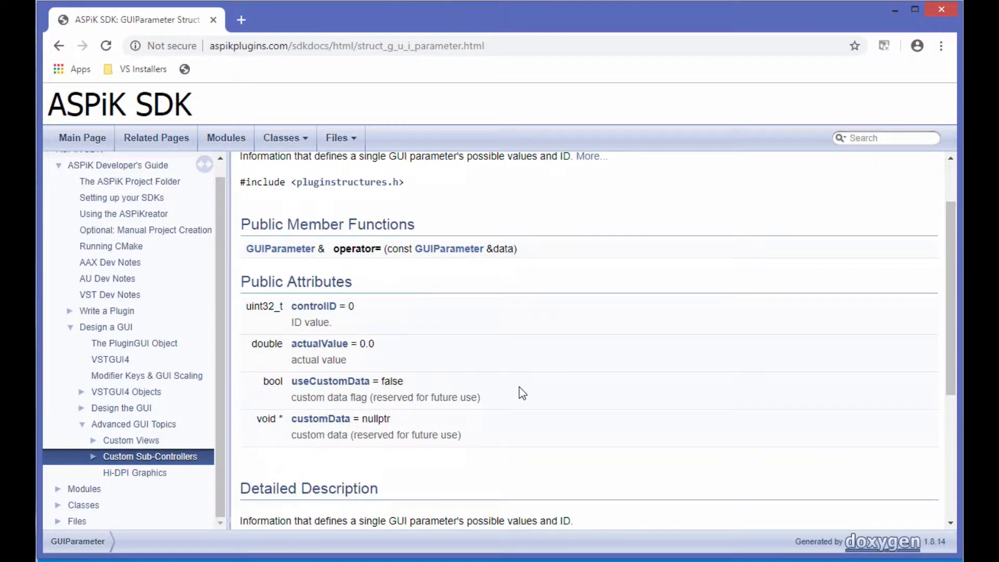
mouse_move(340, 291)
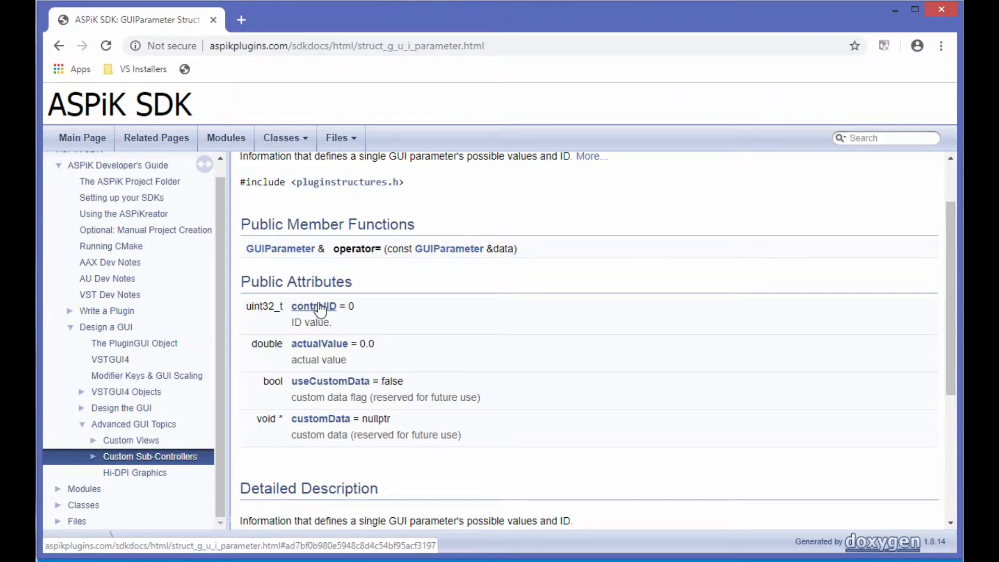
mouse_move(319, 344)
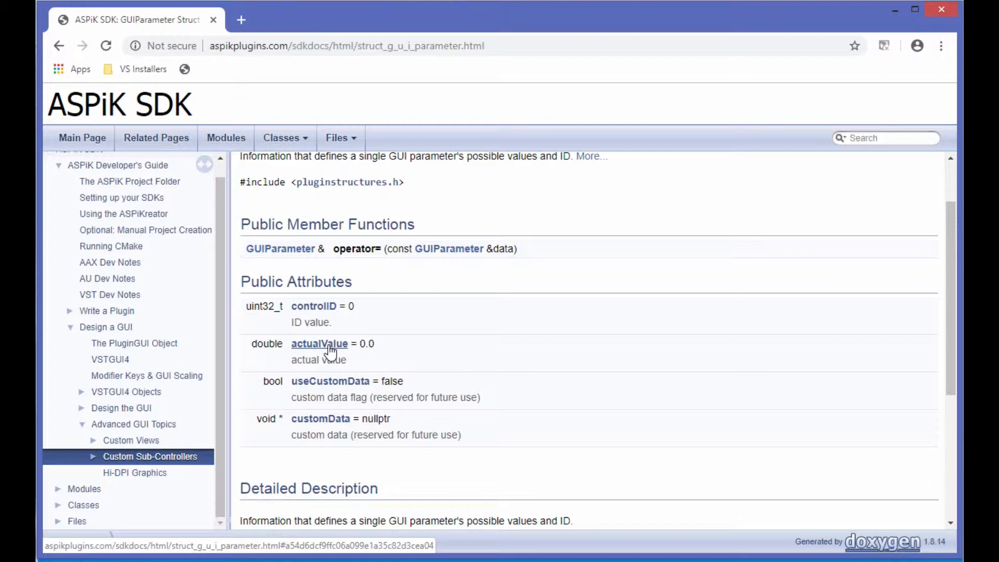
mouse_move(321, 349)
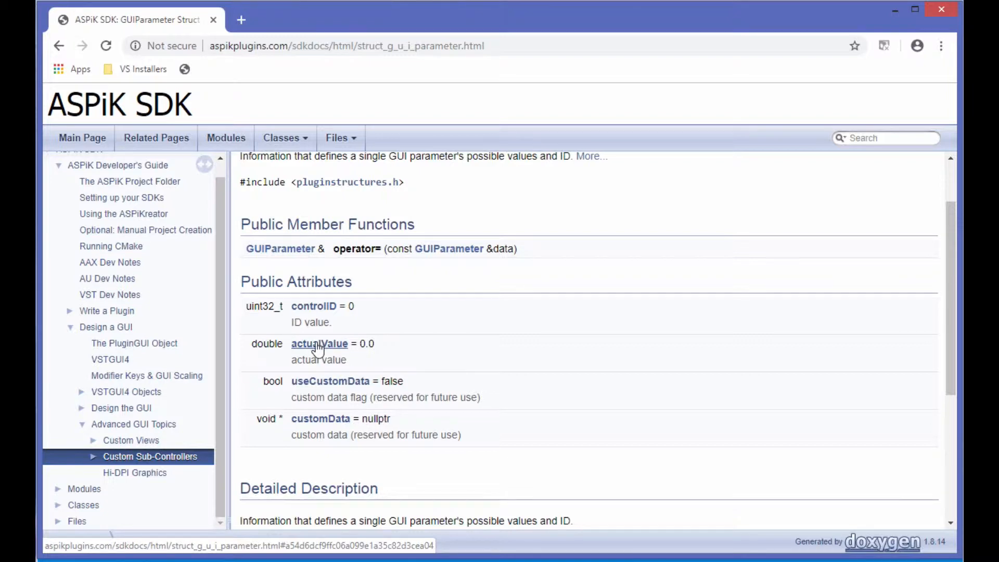
mouse_move(332, 304)
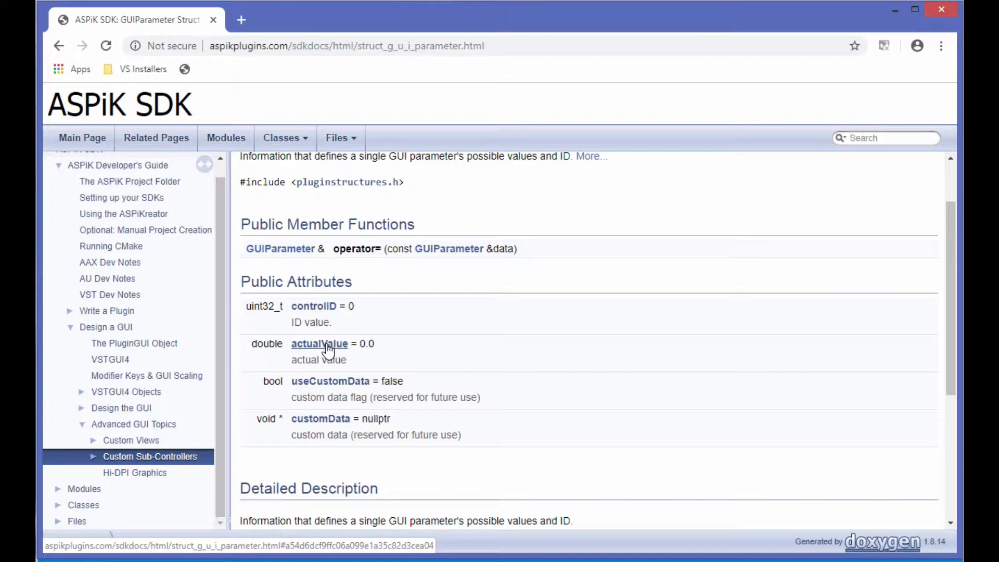
mouse_move(328, 349)
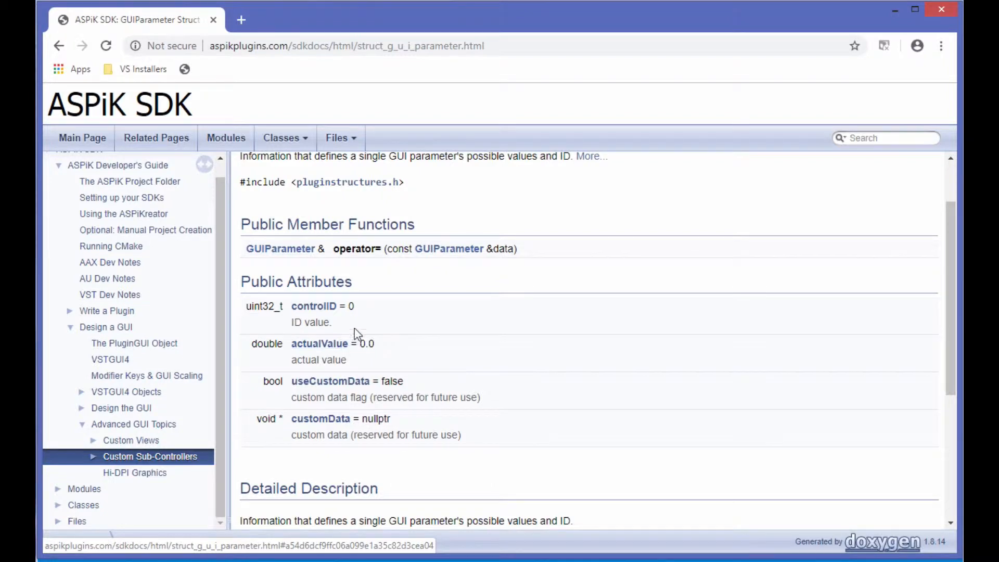
mouse_move(318, 343)
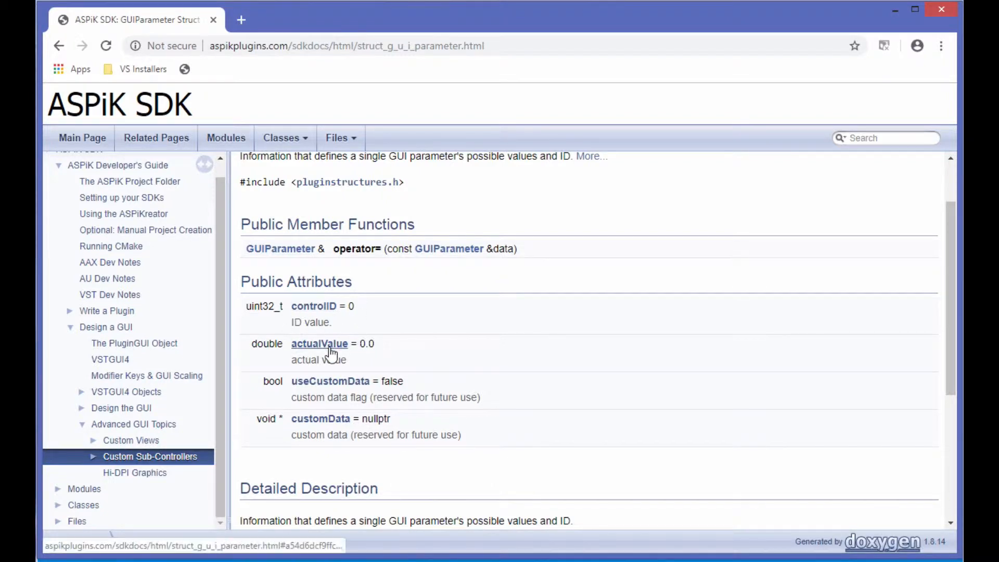
mouse_move(320, 422)
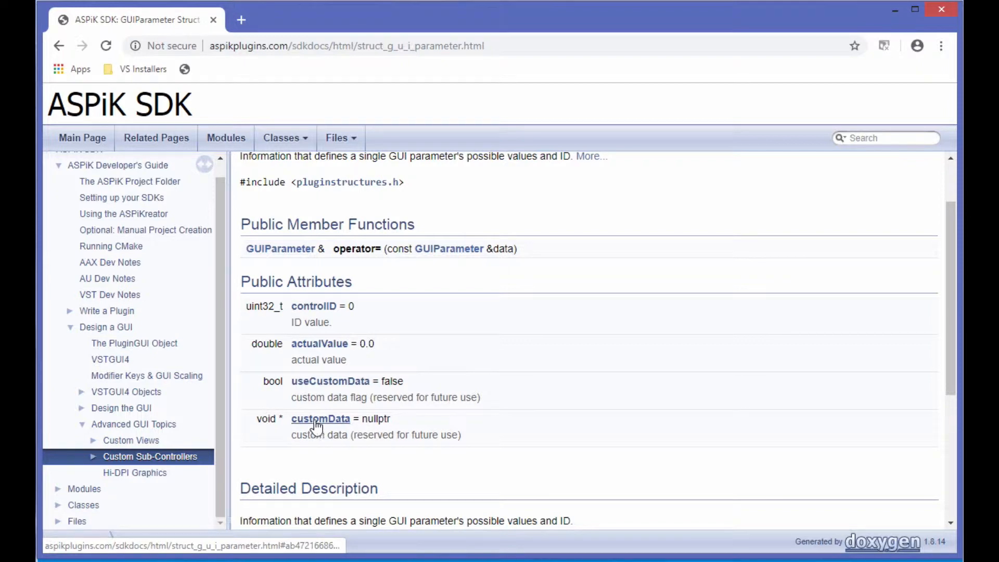
mouse_move(325, 425)
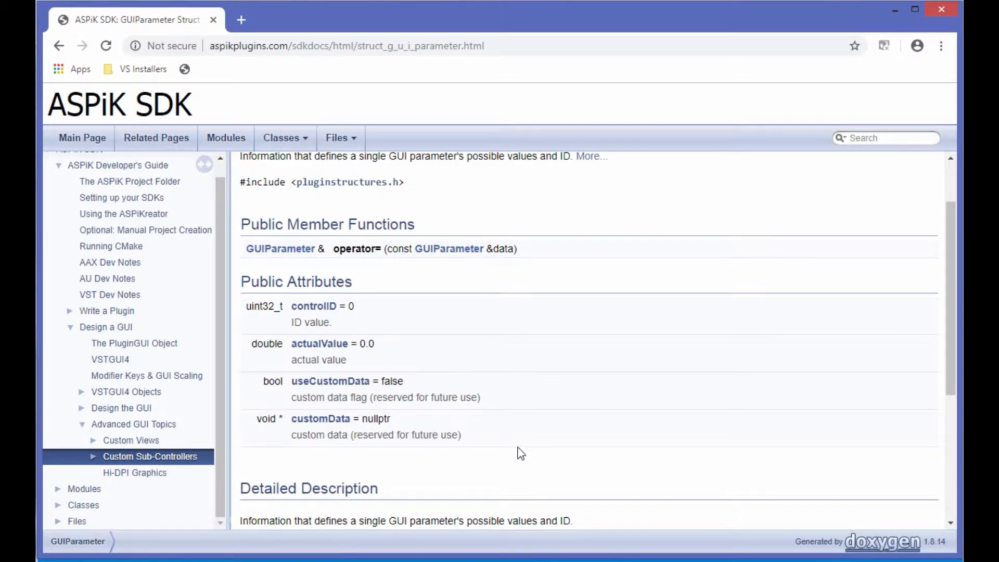
mouse_move(380, 437)
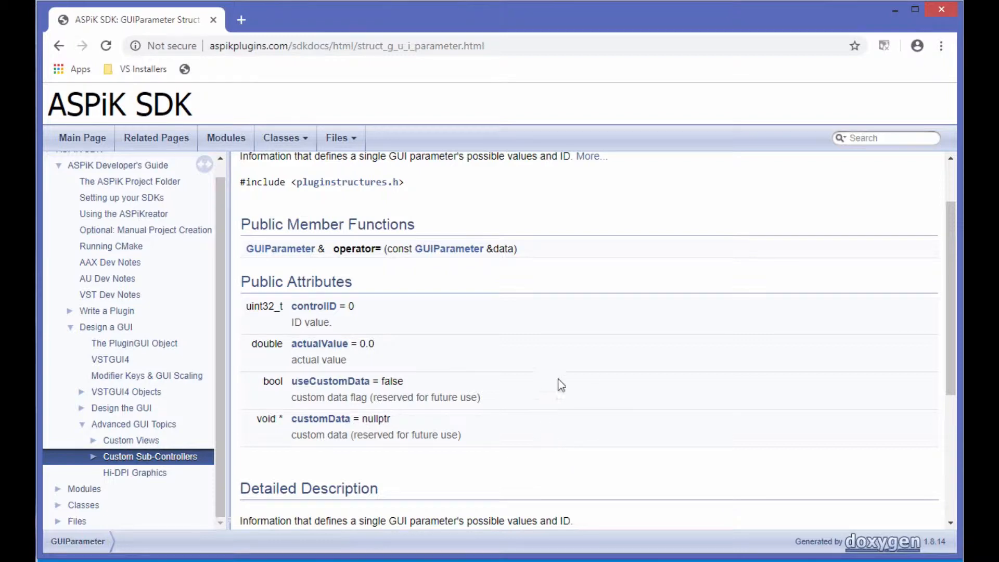
mouse_move(507, 404)
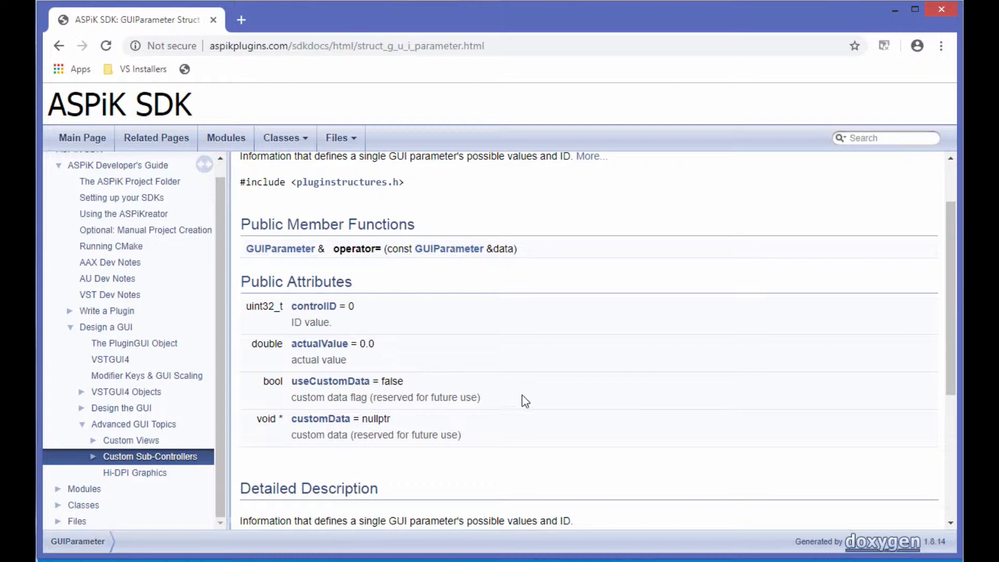
mouse_move(313, 306)
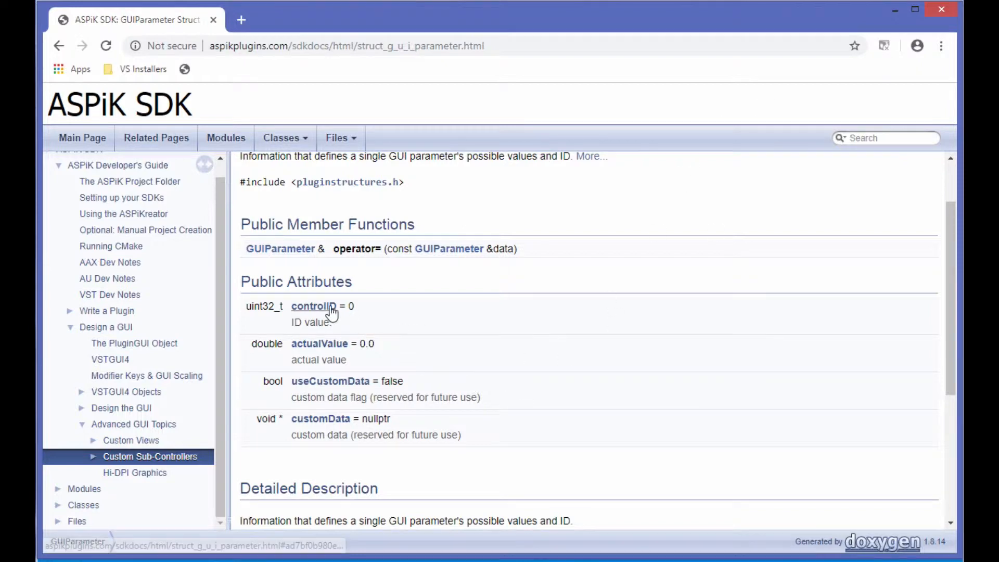
mouse_move(882, 45)
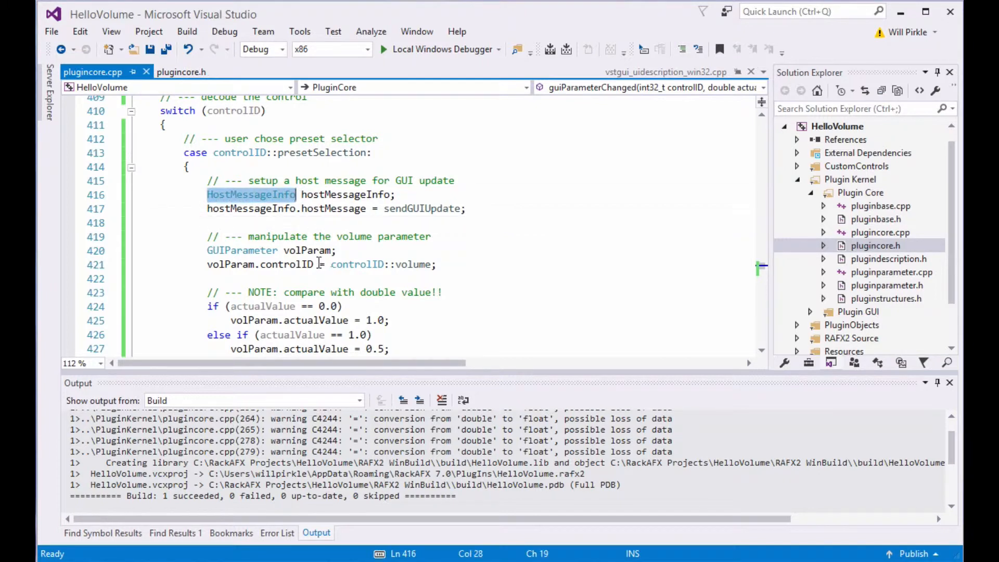
mouse_move(323, 224)
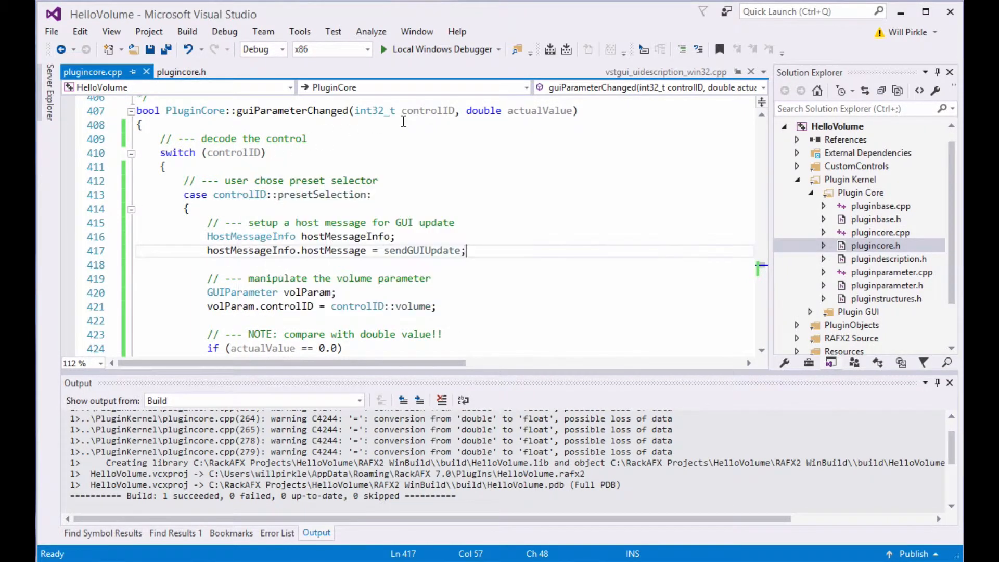
mouse_move(264, 204)
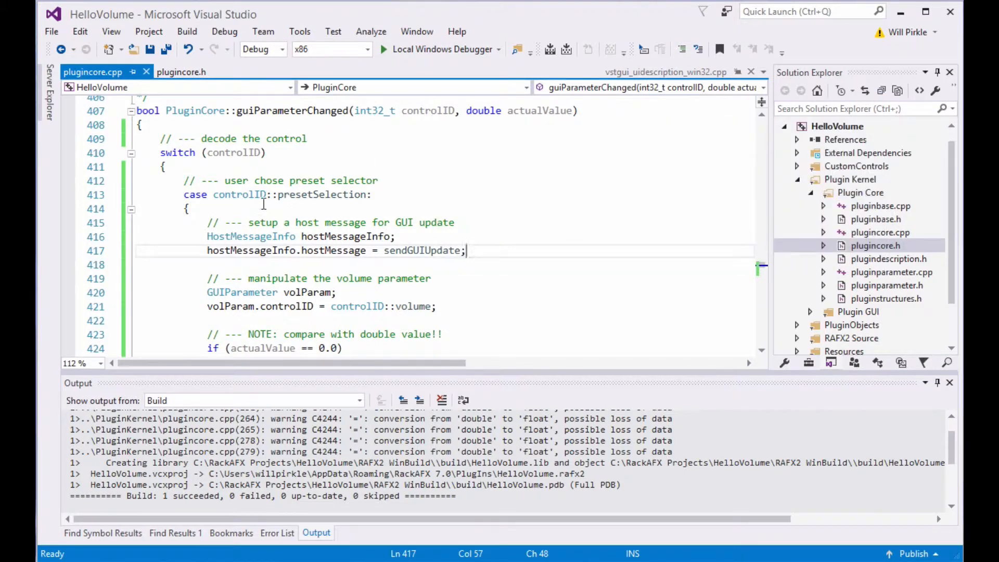
- Highlight the controlID::presetSelection case label and the GUIParameter type in guiParameterChanged
double_click(291, 194)
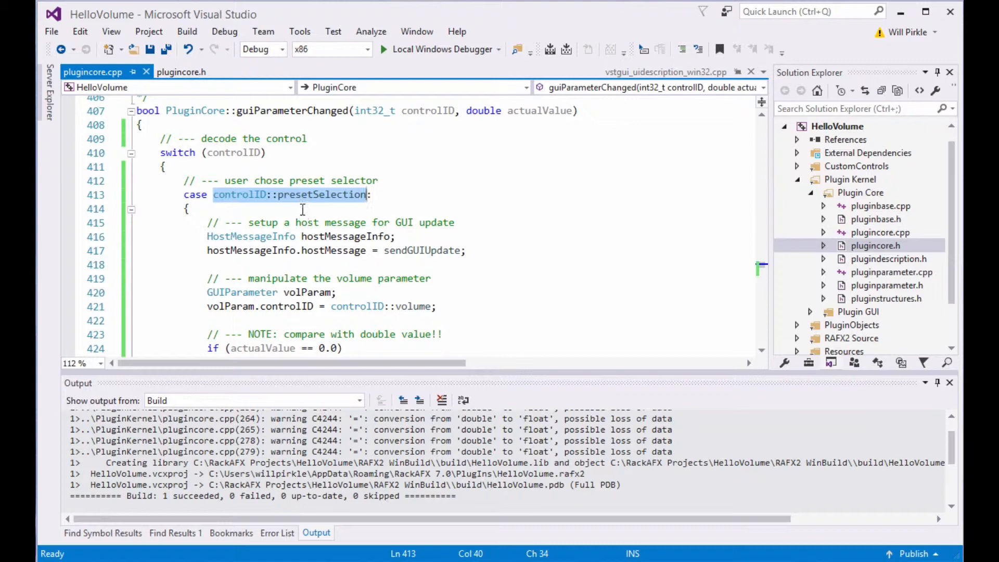
mouse_move(311, 210)
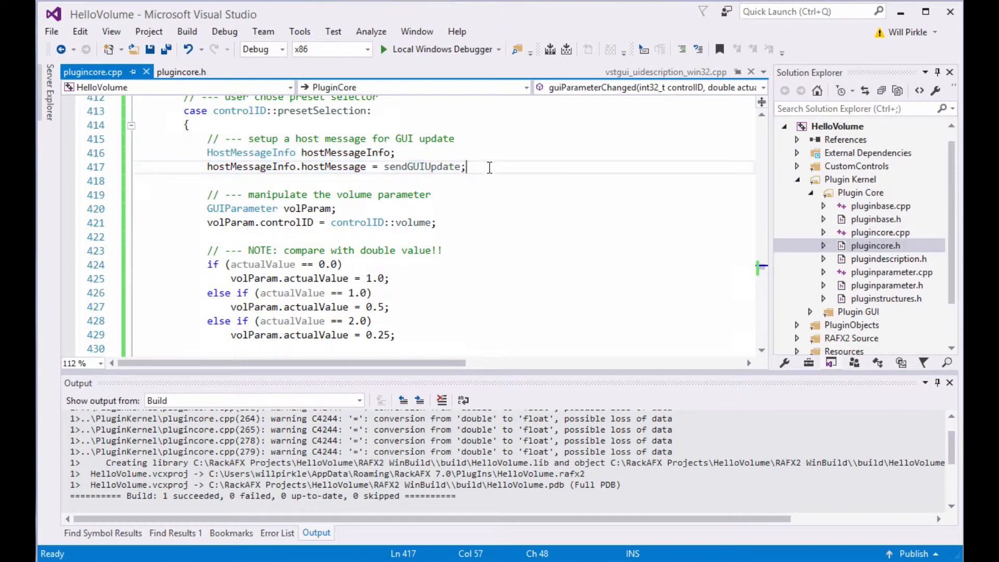
mouse_move(491, 182)
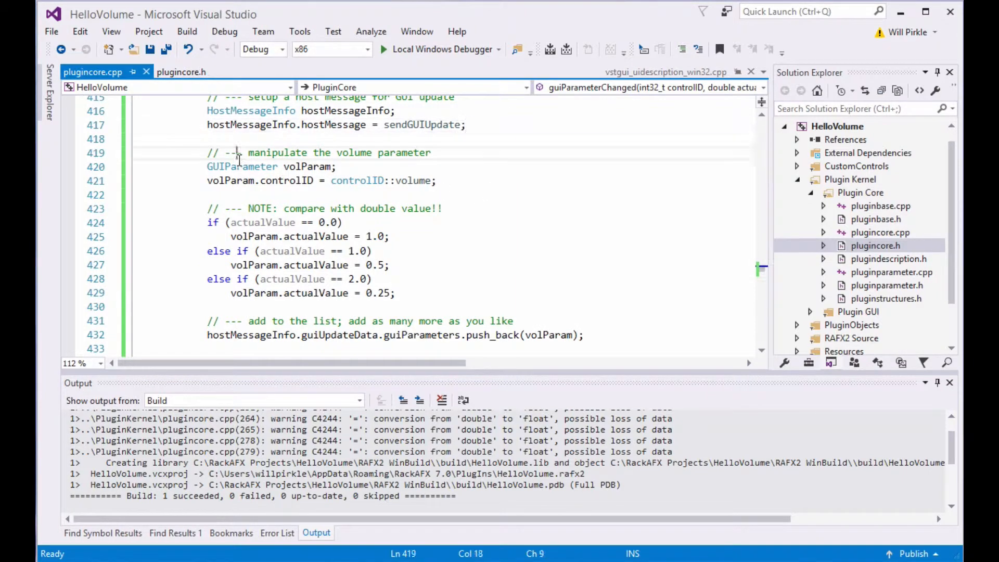
double_click(242, 167)
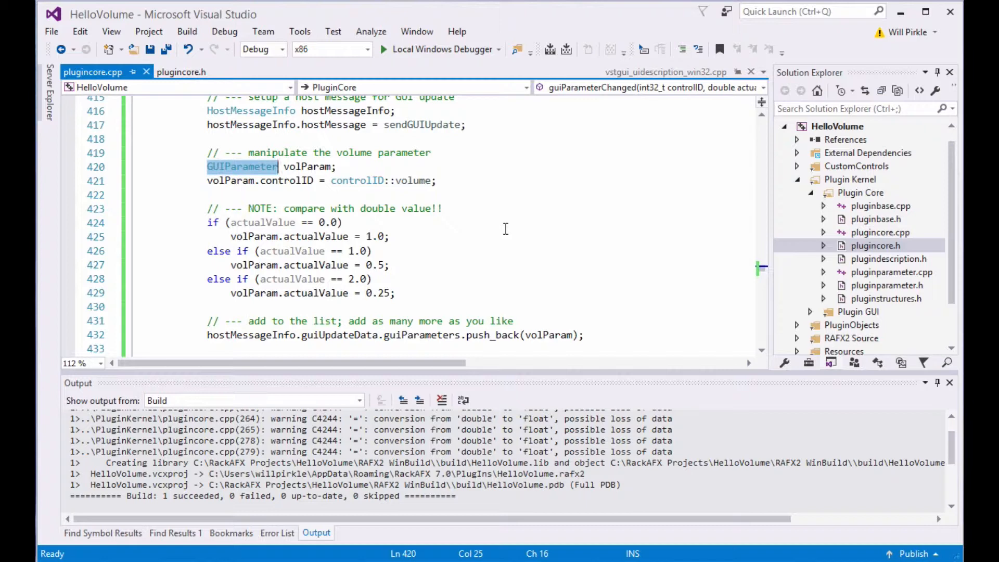
mouse_move(525, 238)
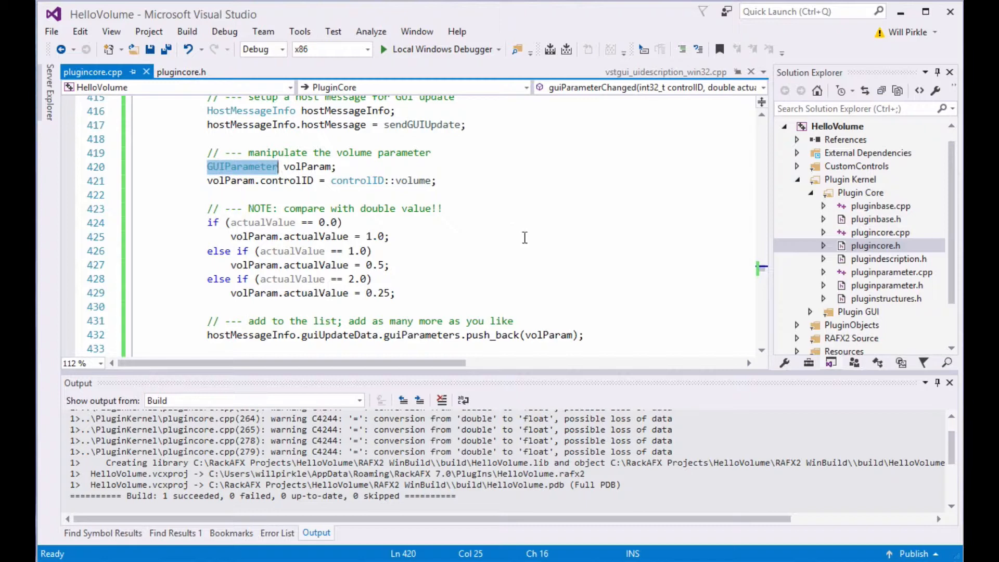
left_click(378, 153)
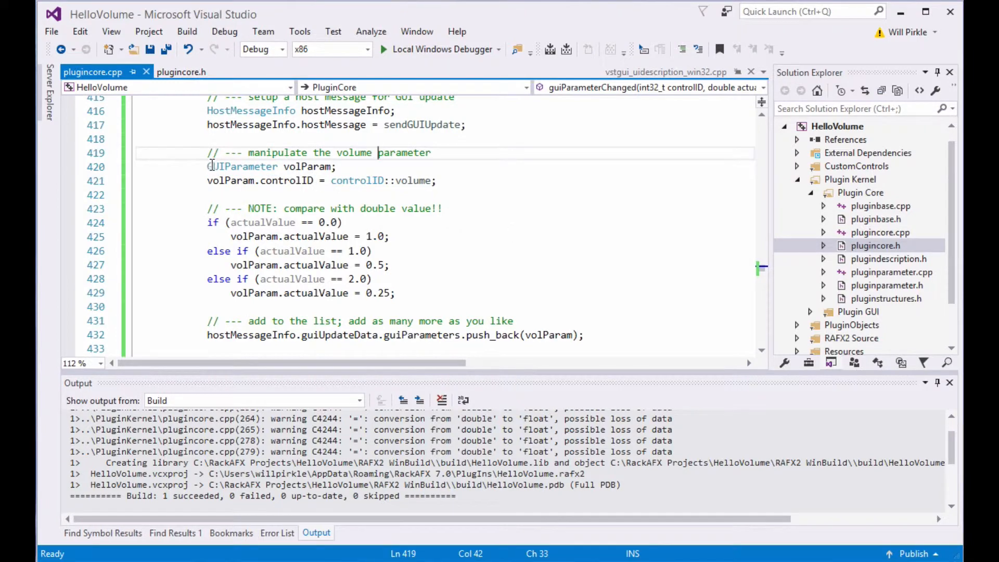
mouse_move(362, 167)
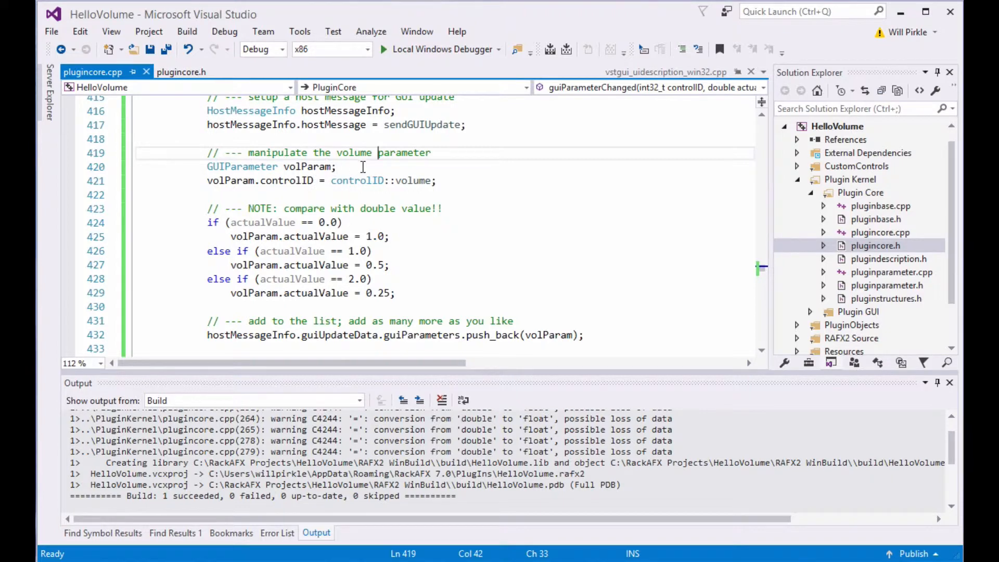
mouse_move(309, 166)
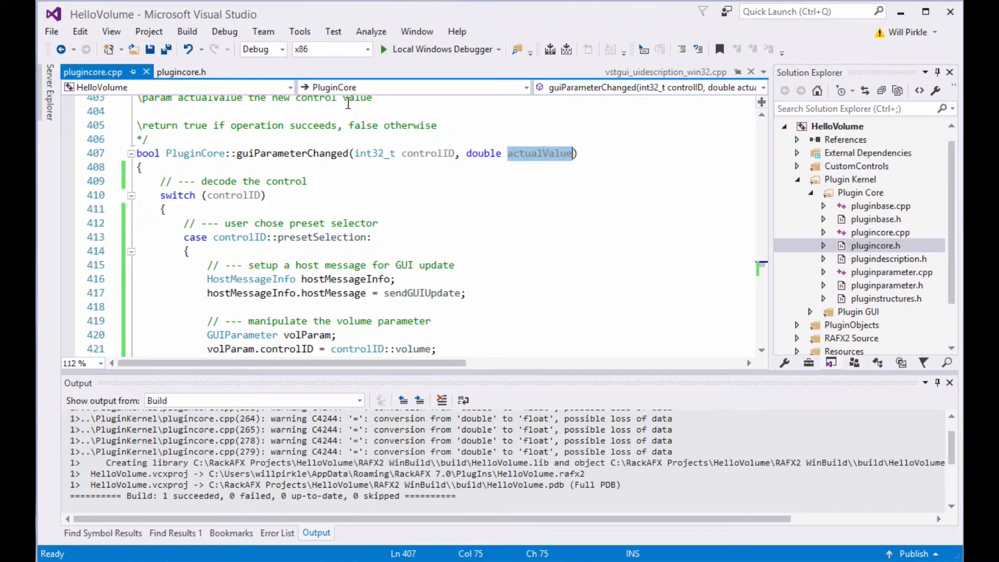
left_click(181, 71)
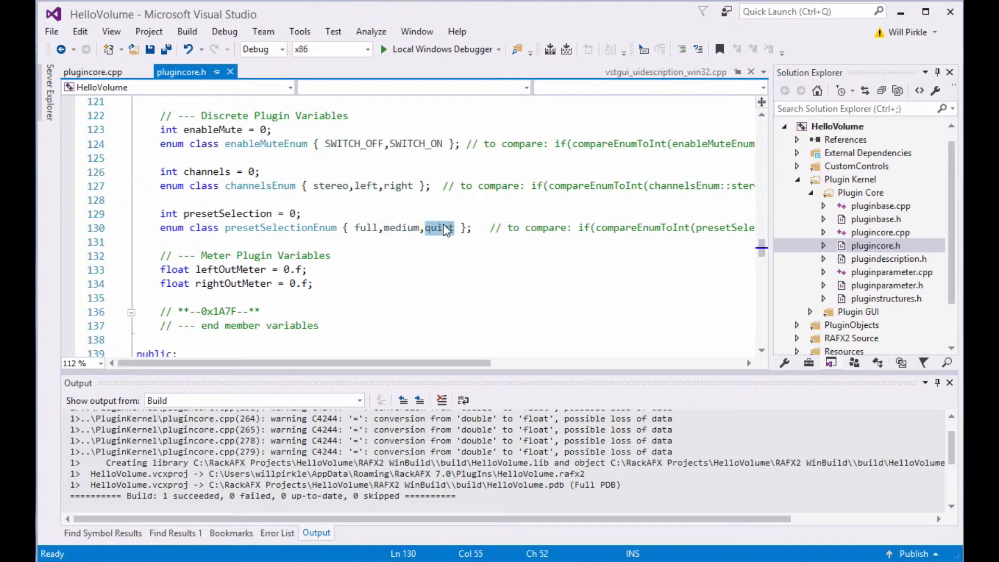
left_click(92, 72)
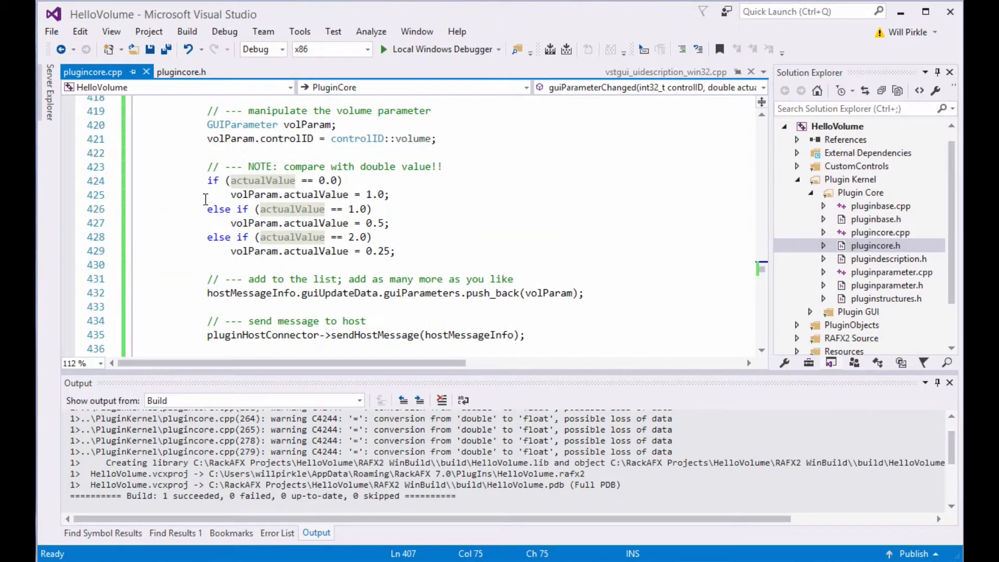
- Compare the actualValue checks with the presetSelectionEnum in plugincore.h
left_click(299, 195)
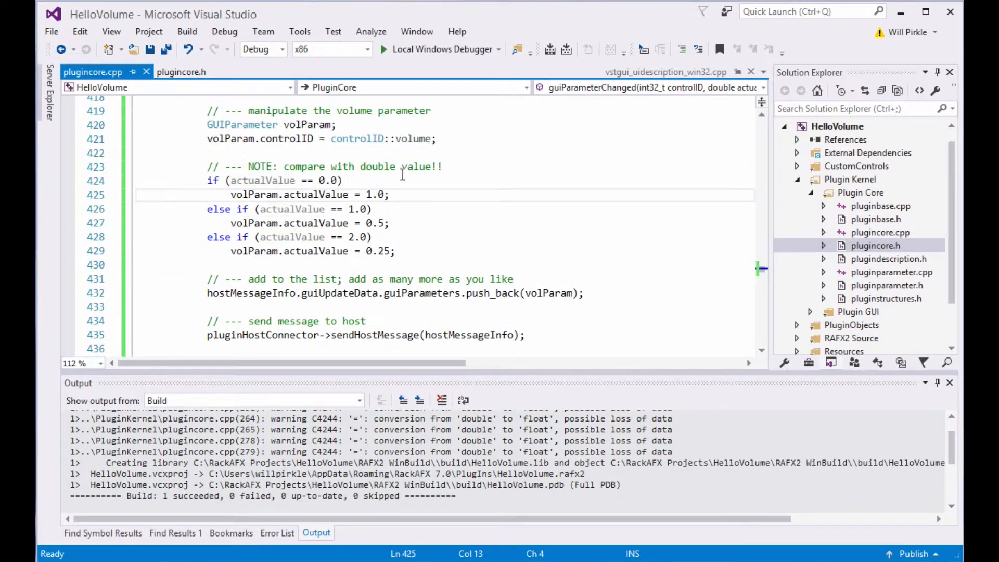
left_click(372, 236)
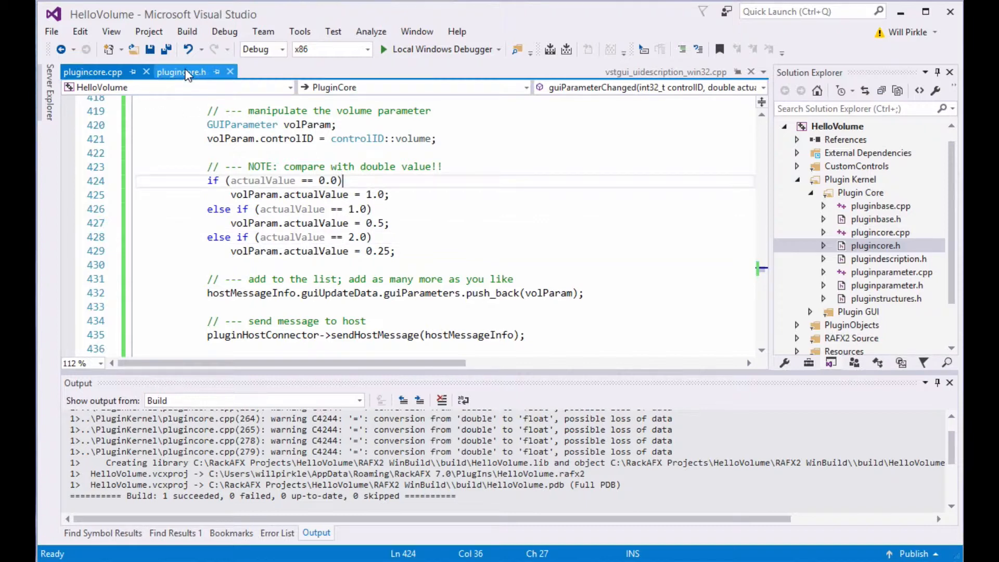
left_click(181, 72)
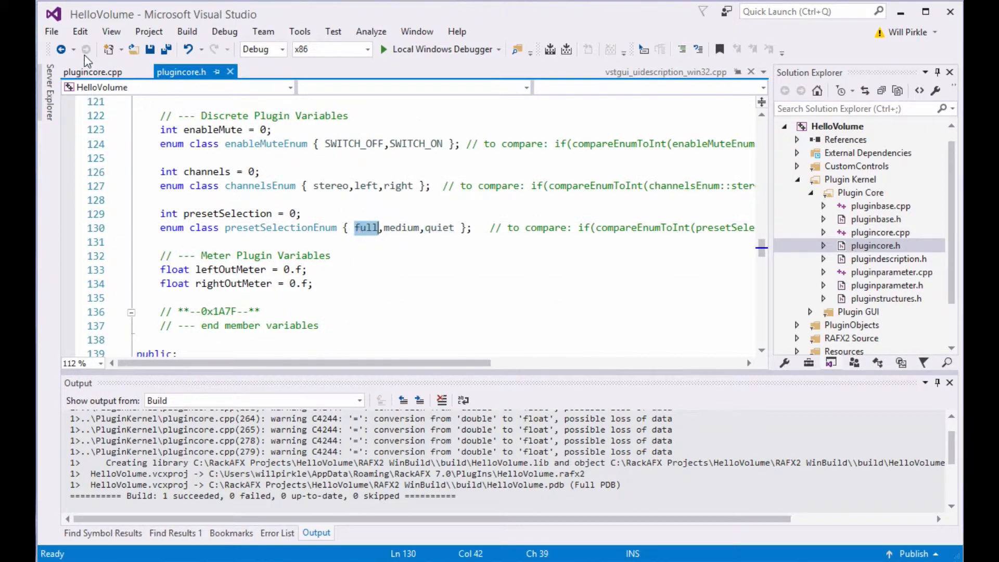
left_click(92, 71)
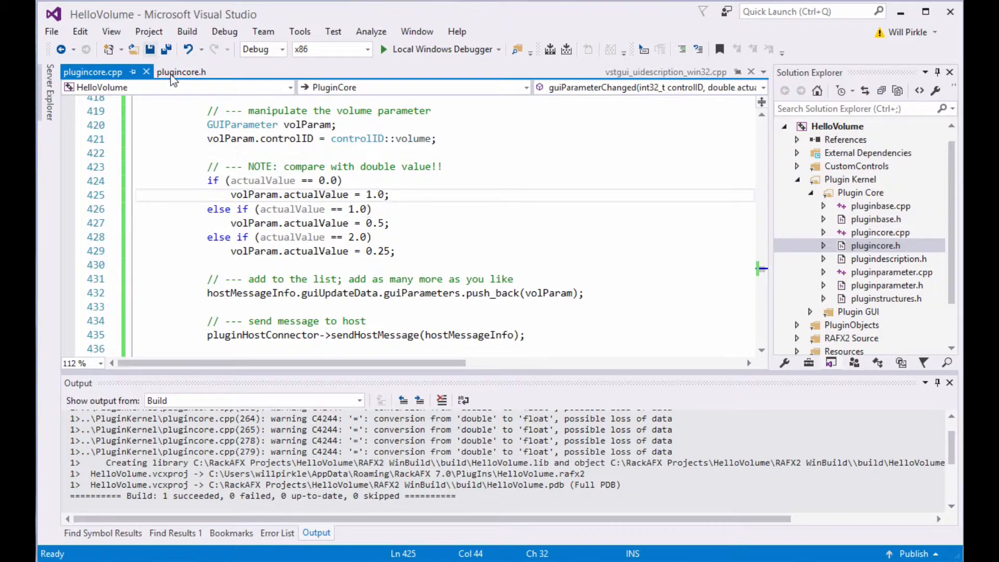
left_click(181, 71)
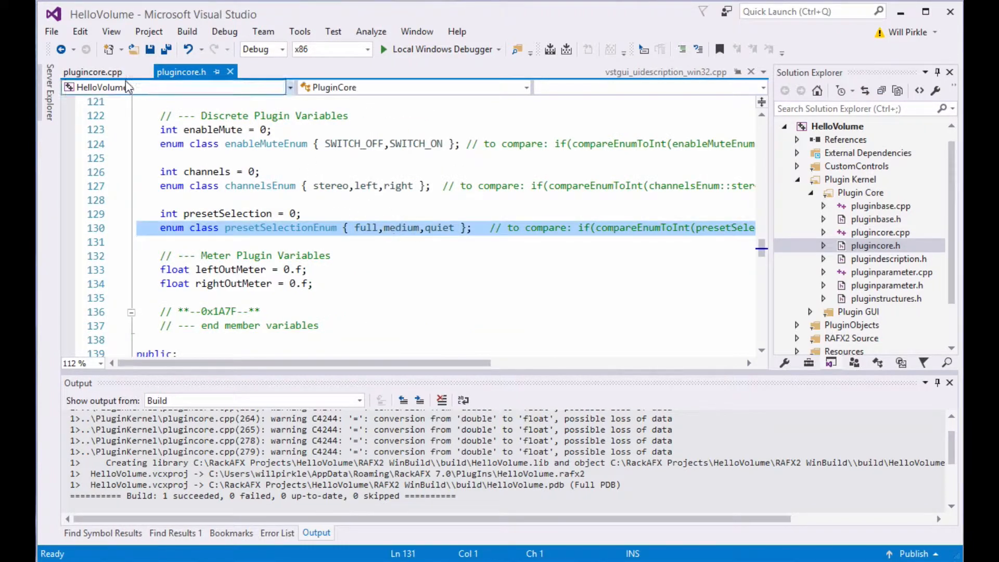
left_click(93, 72)
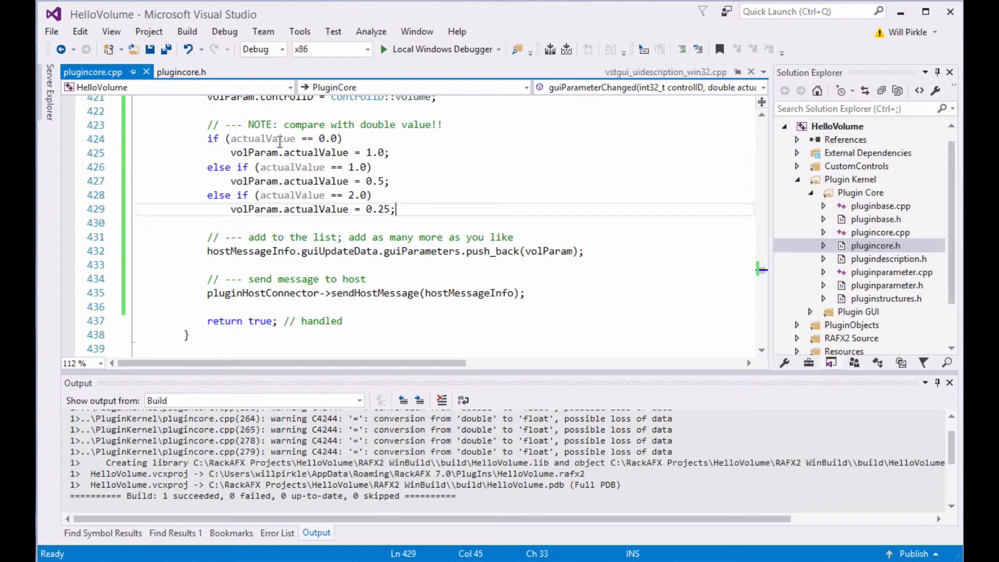
double_click(417, 251)
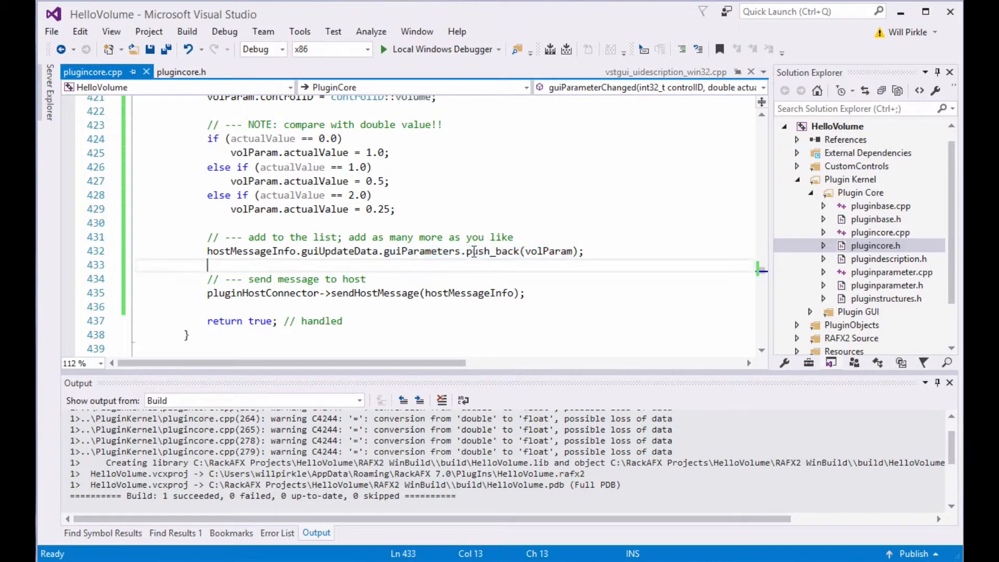
double_click(494, 251)
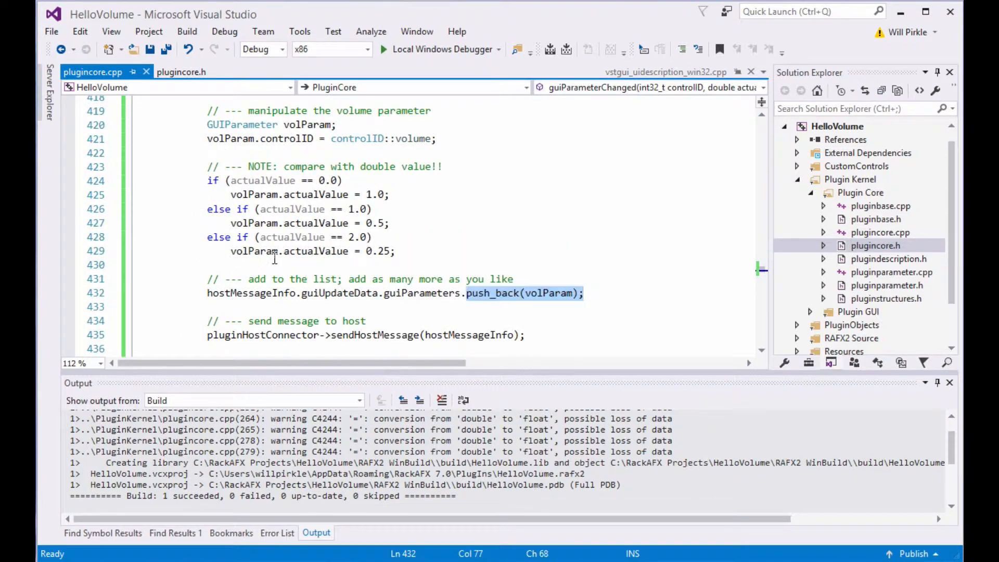
scroll("down", 3)
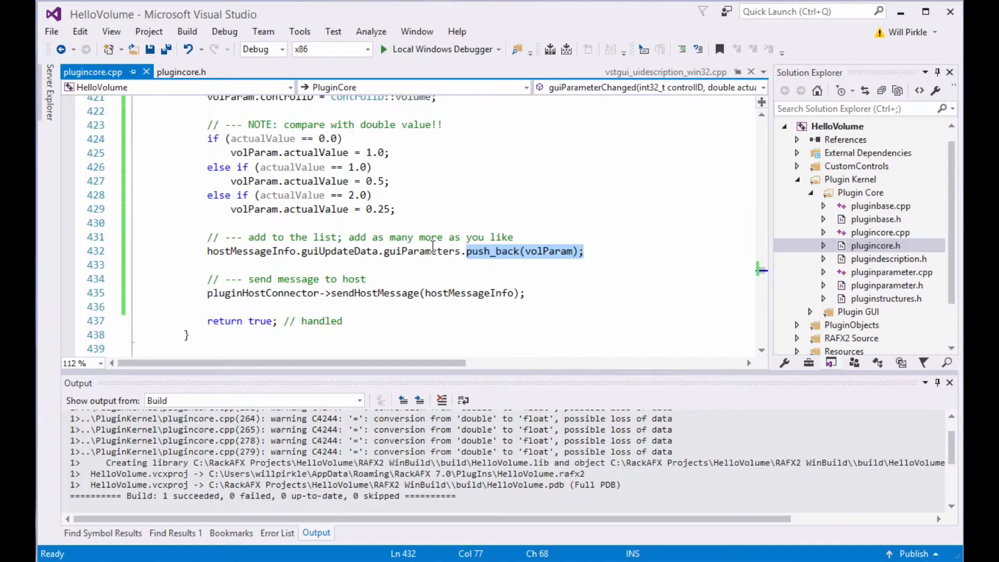
scroll("down", 3)
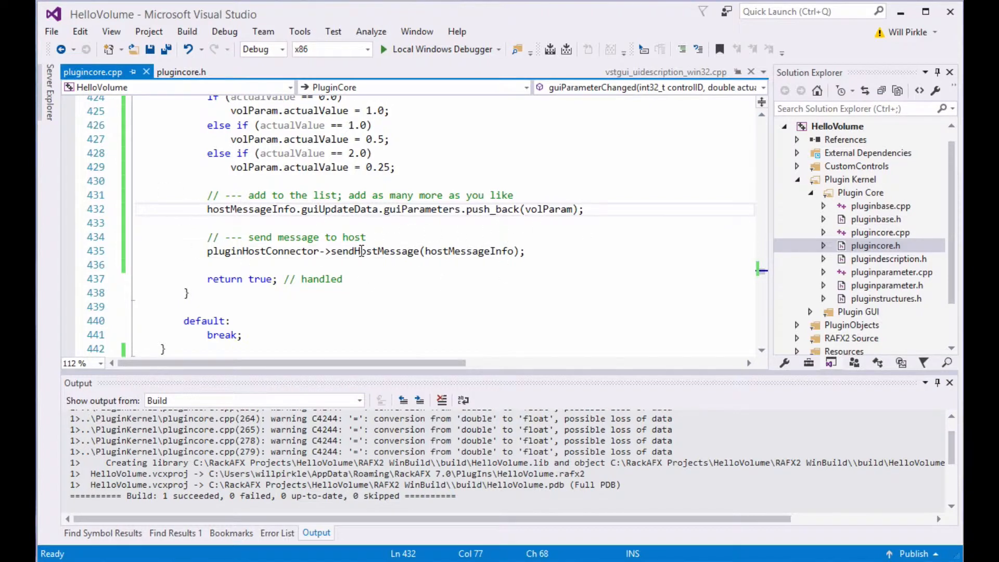
double_click(374, 251)
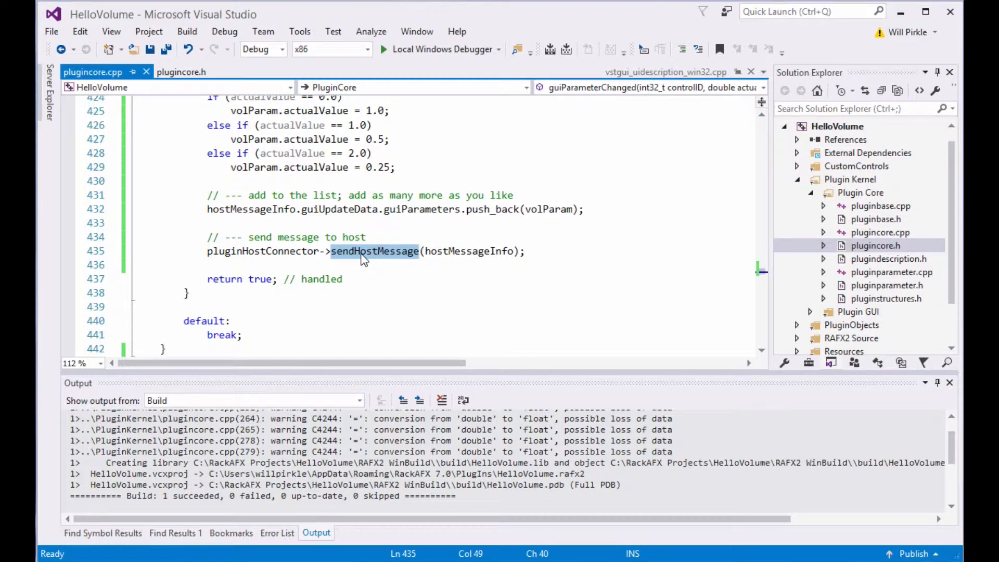
mouse_move(274, 250)
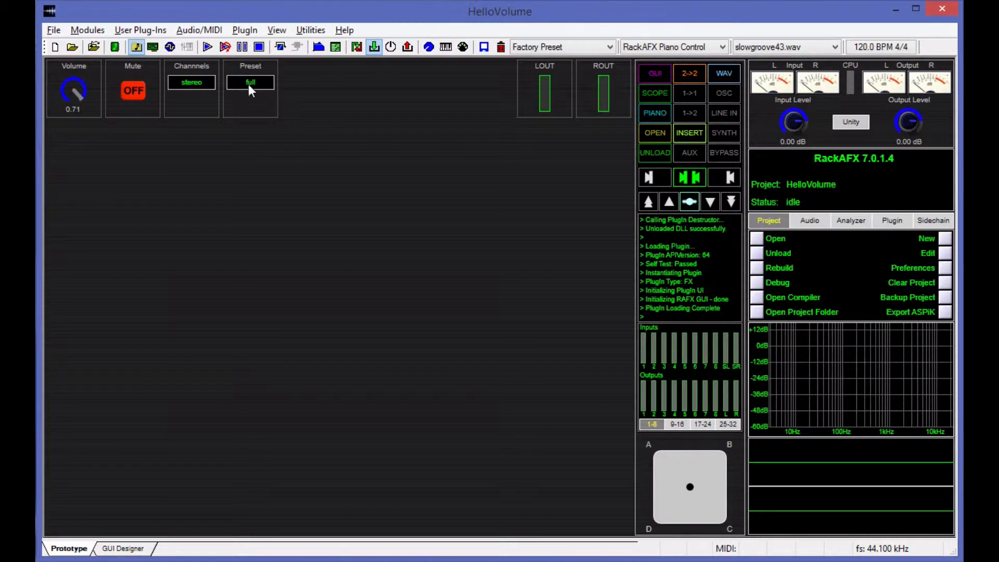
- Choose the medium preset, then quiet, watching Volume move to 0.50 and 0.25
left_click(250, 82)
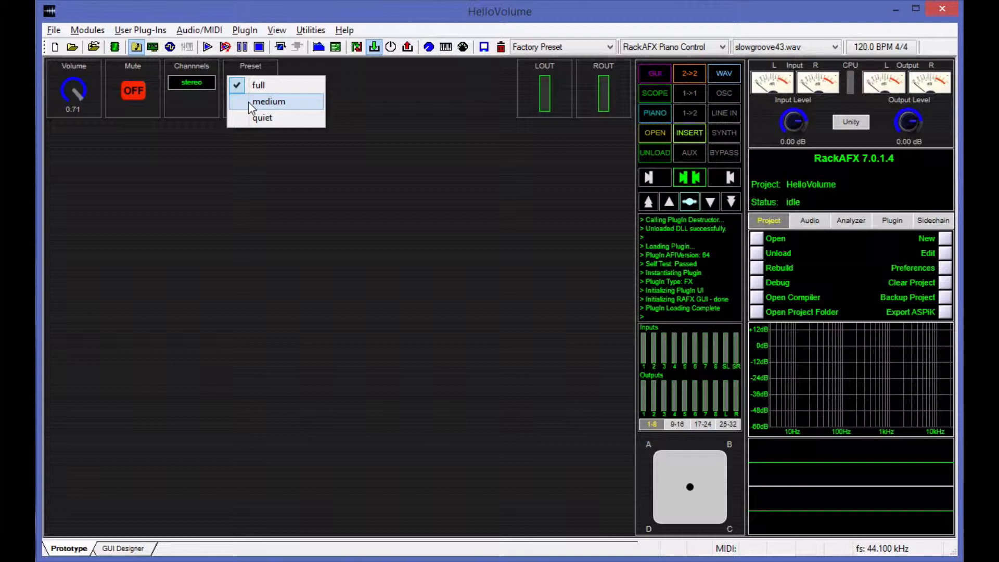
left_click(269, 101)
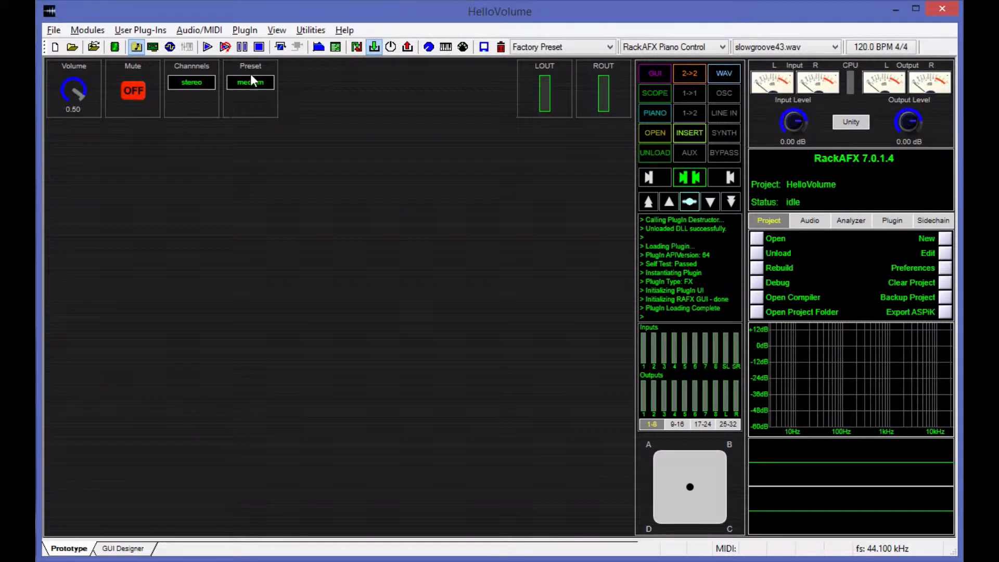
left_click(250, 81)
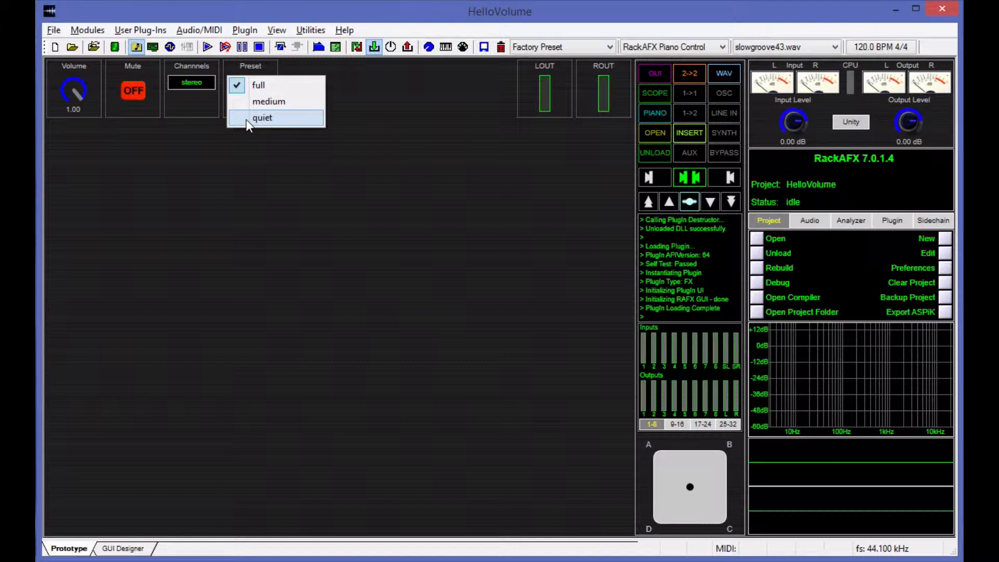
left_click(262, 117)
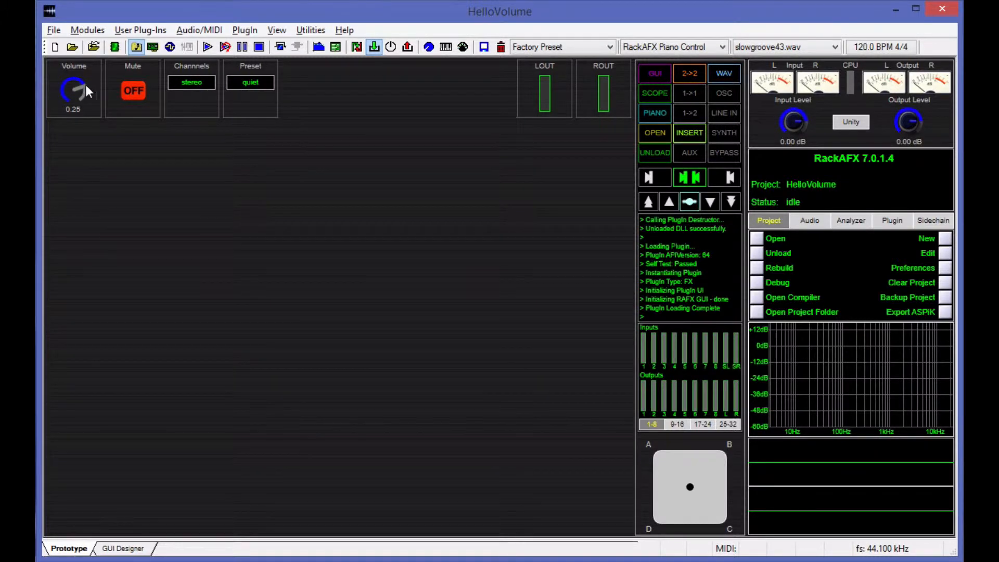
- Return the preset to full with Volume at 1.00 and start slowgroove43.wav playing
left_click(250, 81)
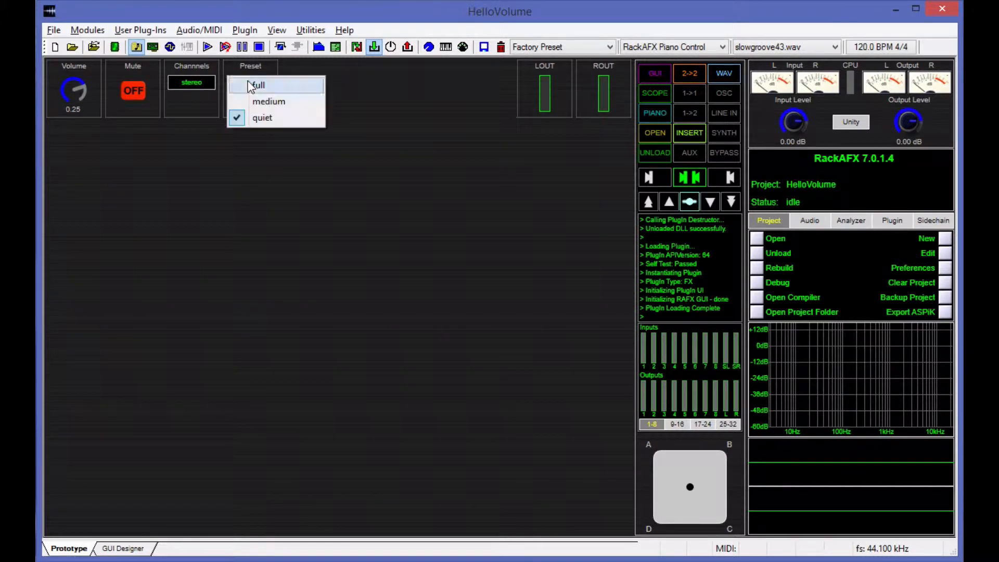
left_click(257, 84)
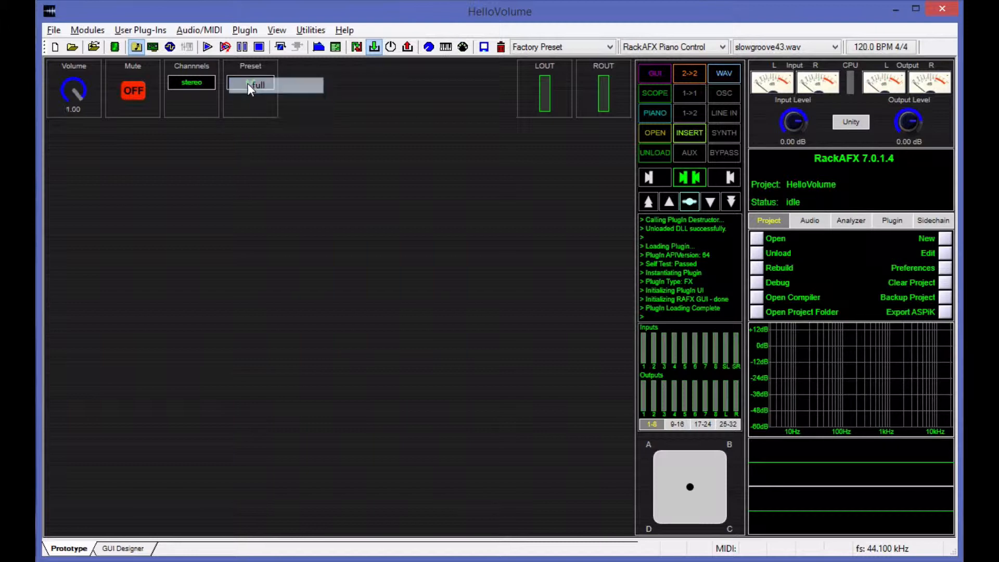
left_click(258, 85)
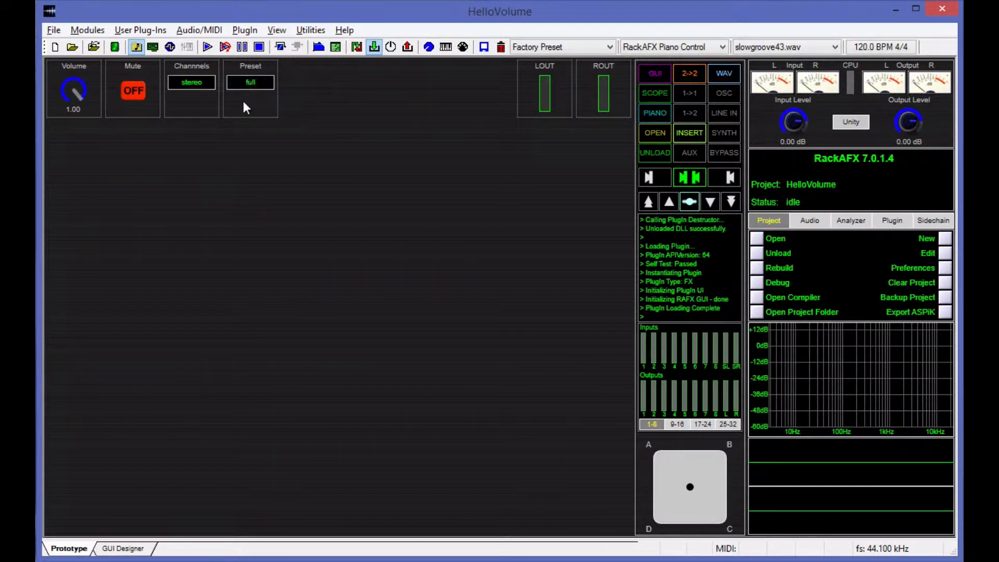
left_click(250, 82)
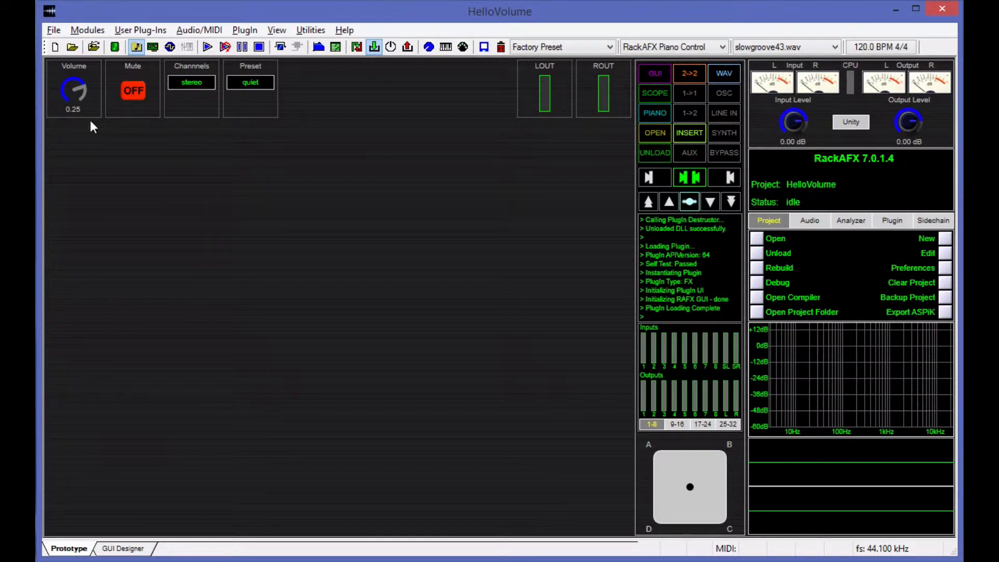
mouse_move(857, 408)
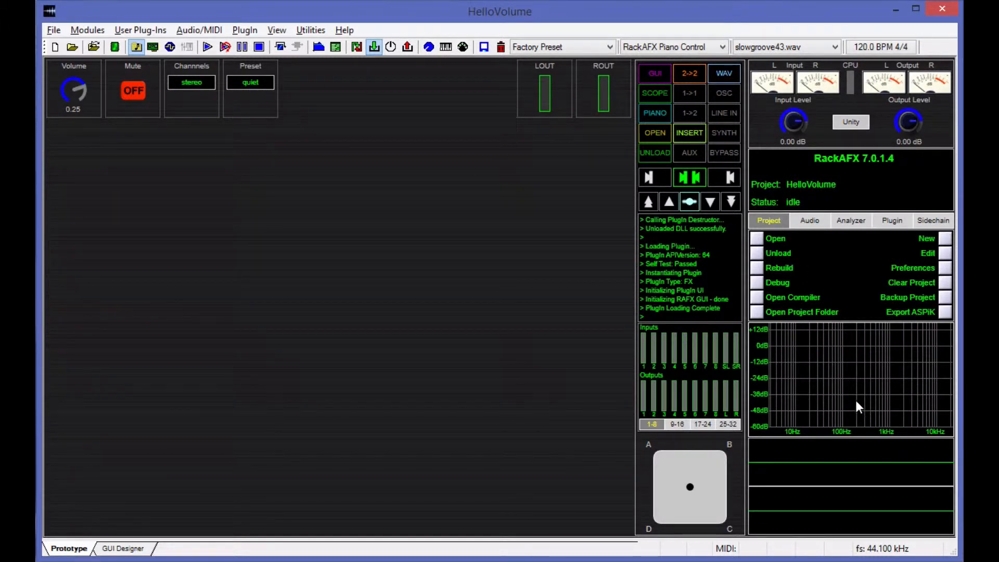
mouse_move(253, 205)
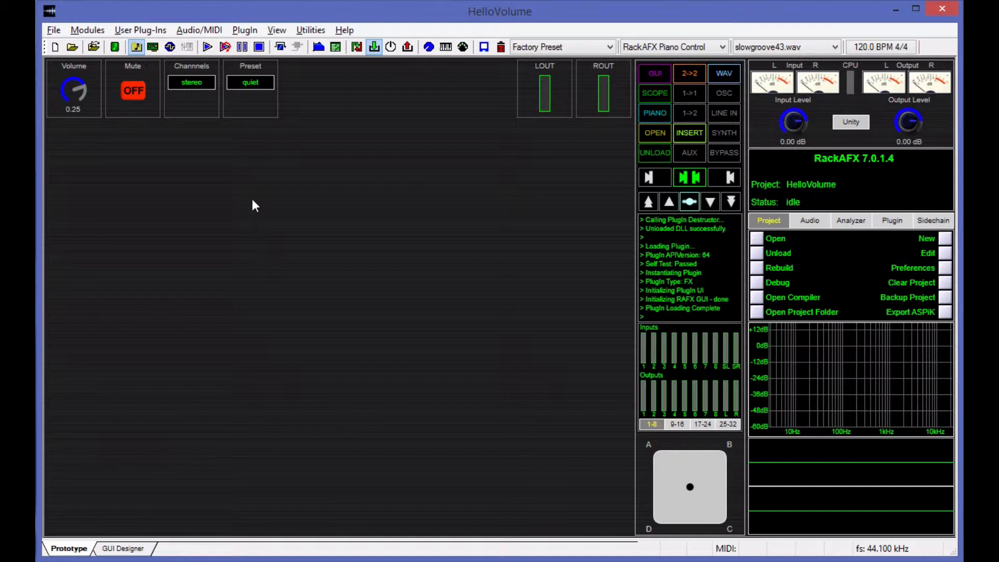
left_click(250, 82)
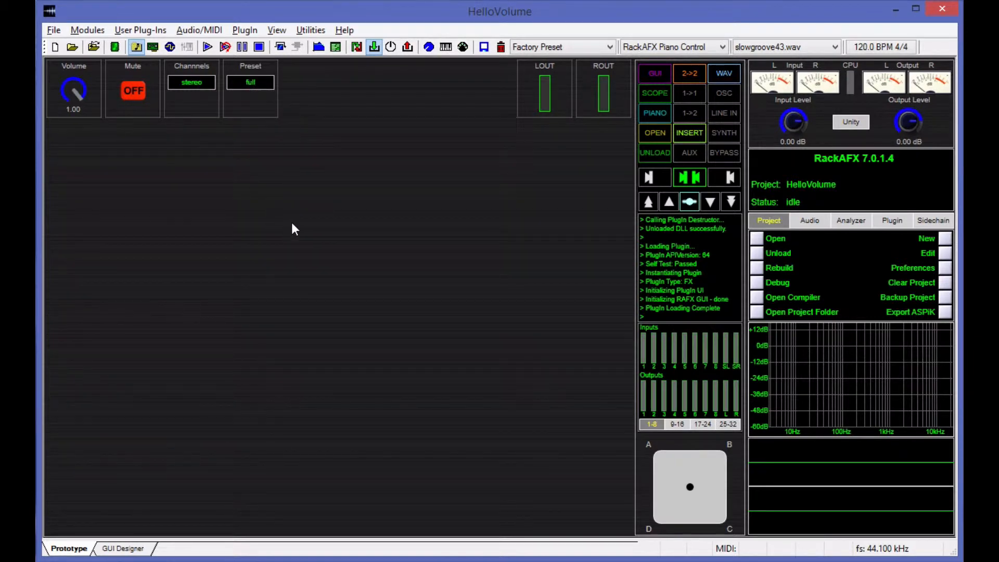
left_click(207, 47)
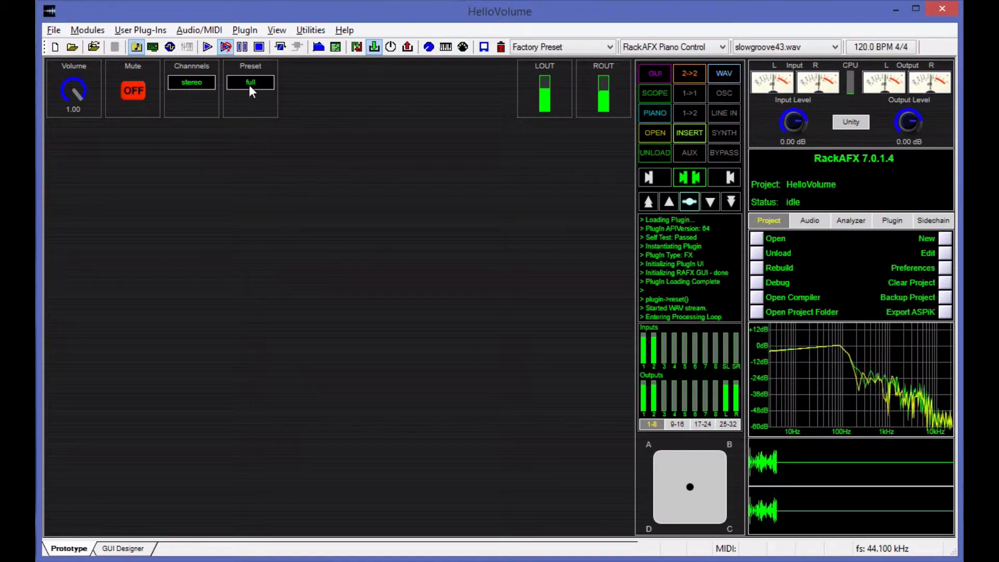
- While slowgroove43.wav plays, choose the medium preset so Volume reads 0.50
left_click(250, 81)
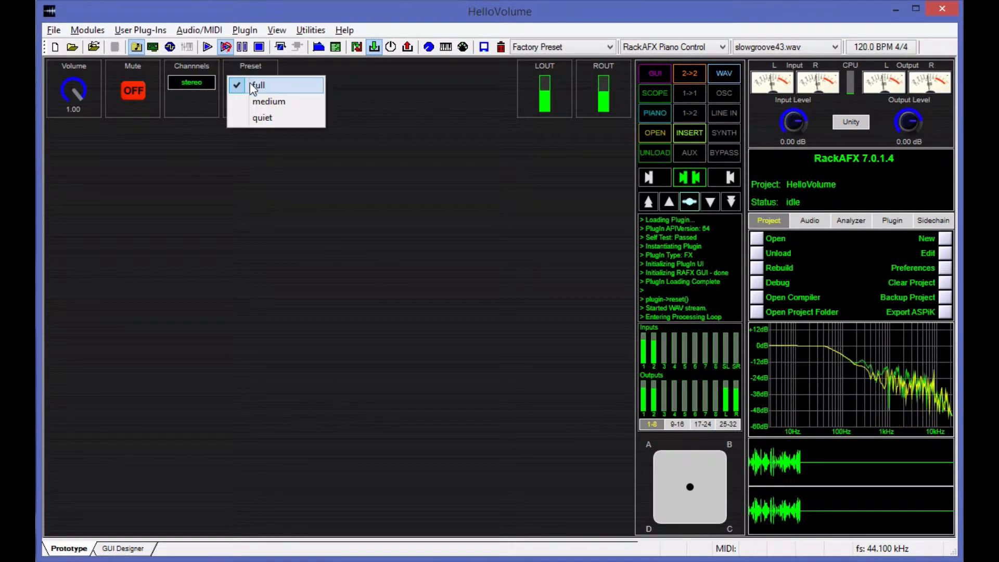
left_click(263, 118)
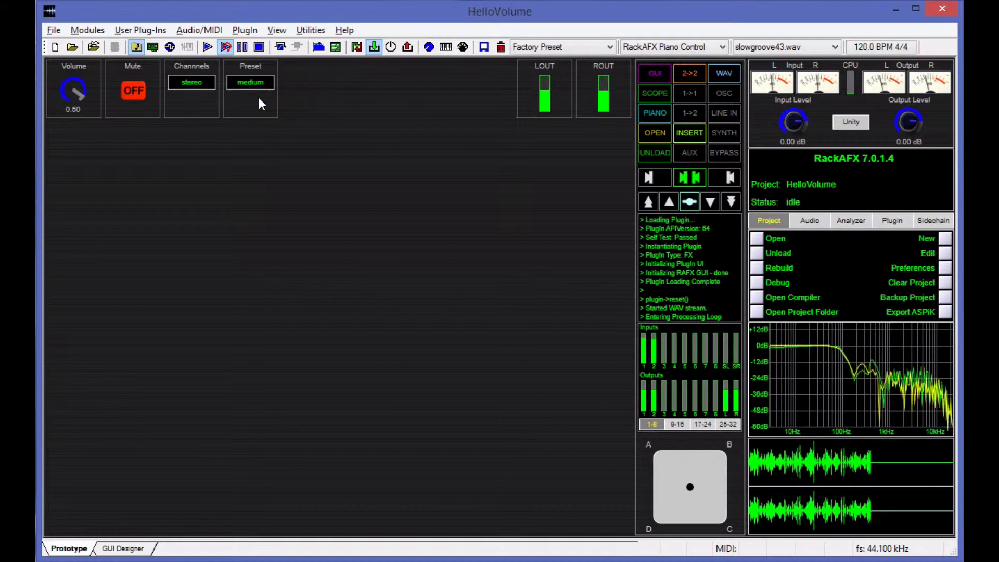
mouse_move(254, 165)
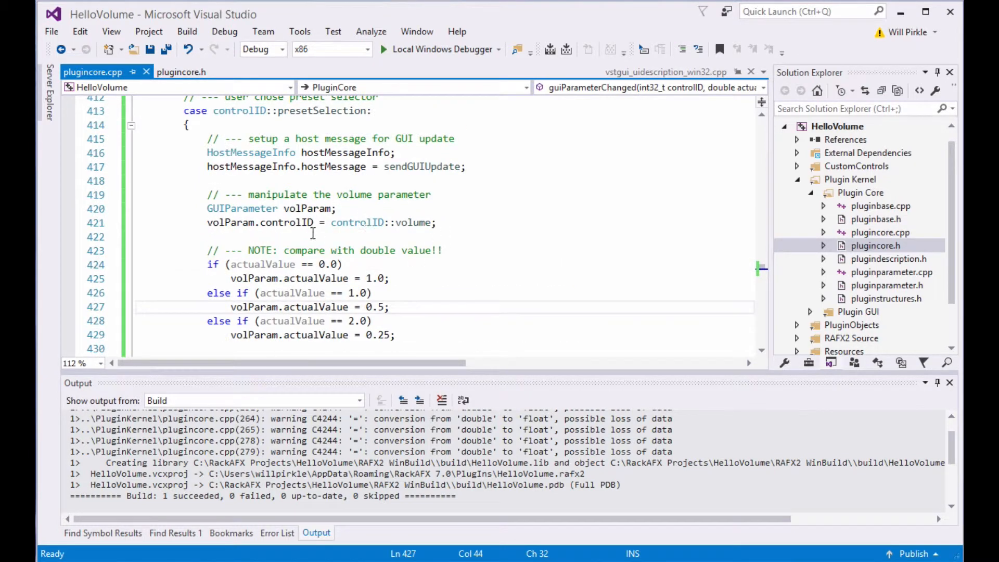
mouse_move(513, 371)
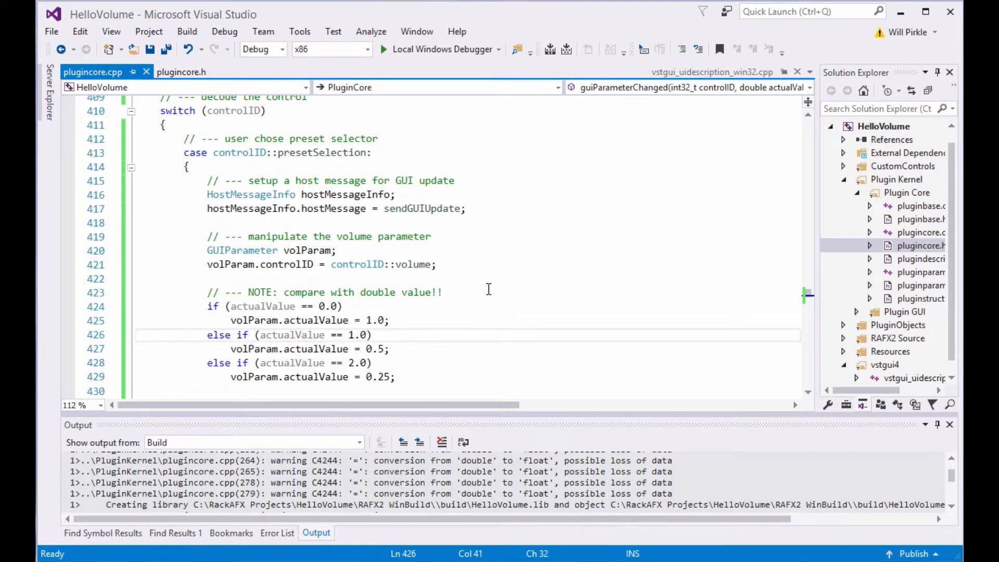
left_click(250, 306)
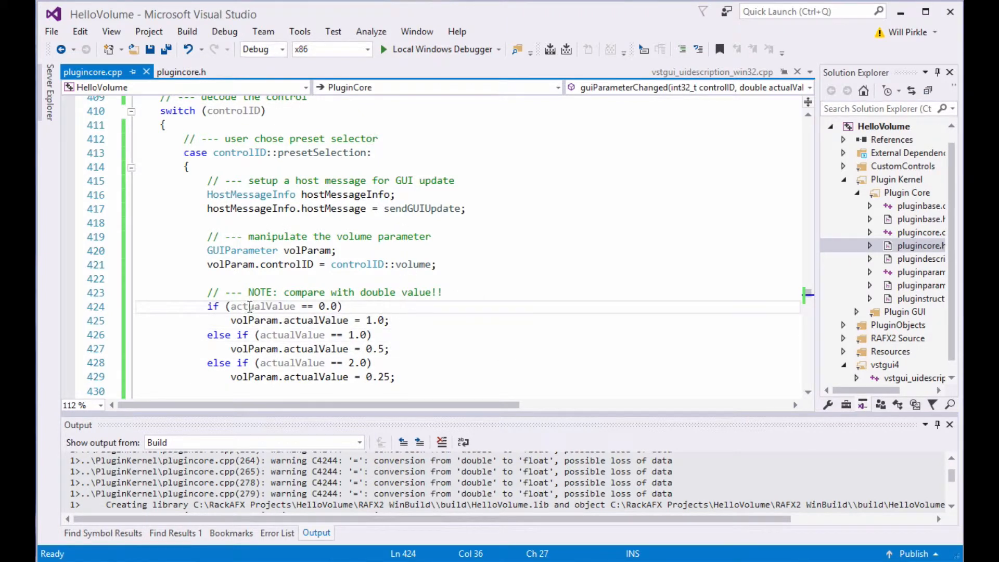
scroll("down", 3)
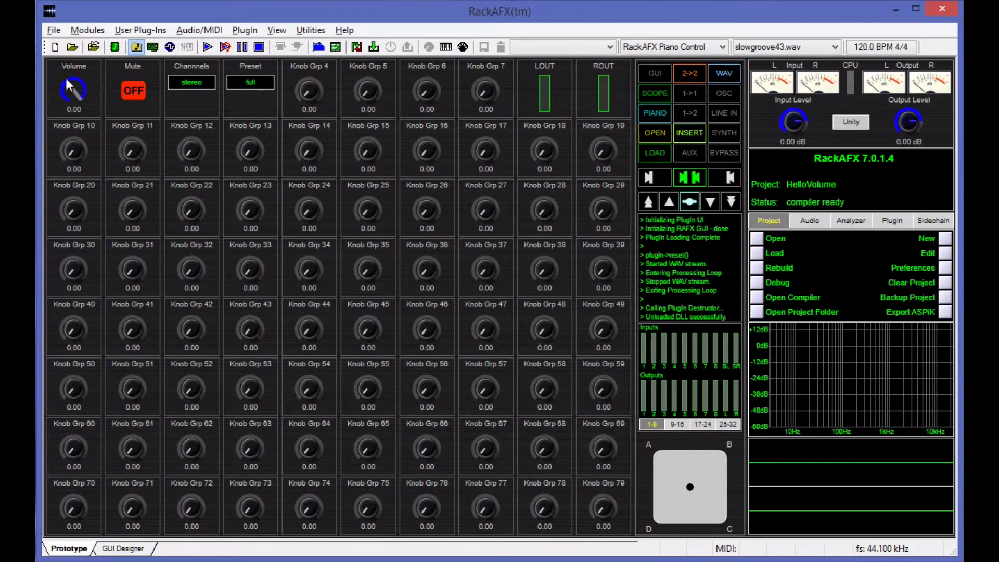
mouse_move(597, 88)
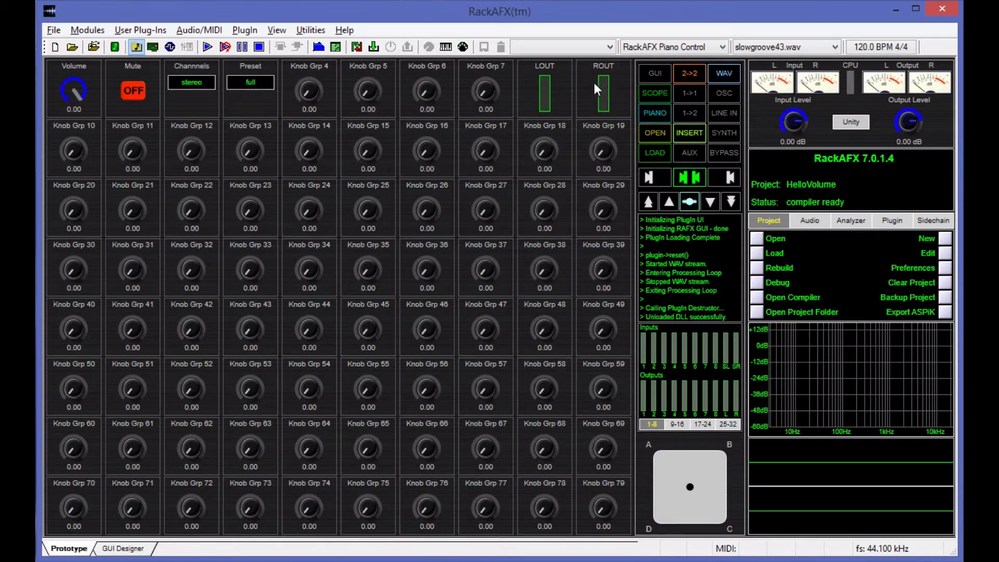
mouse_move(499, 97)
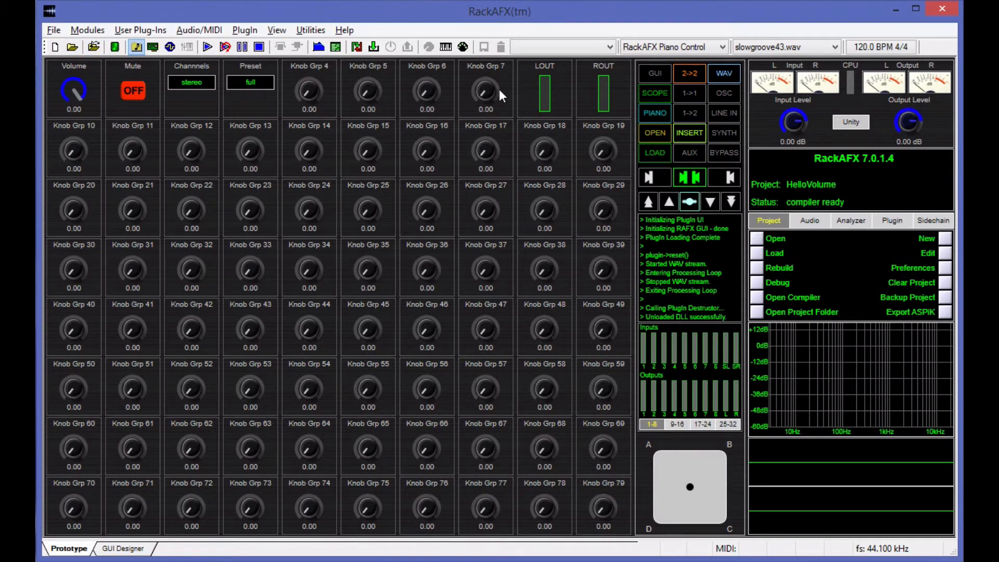